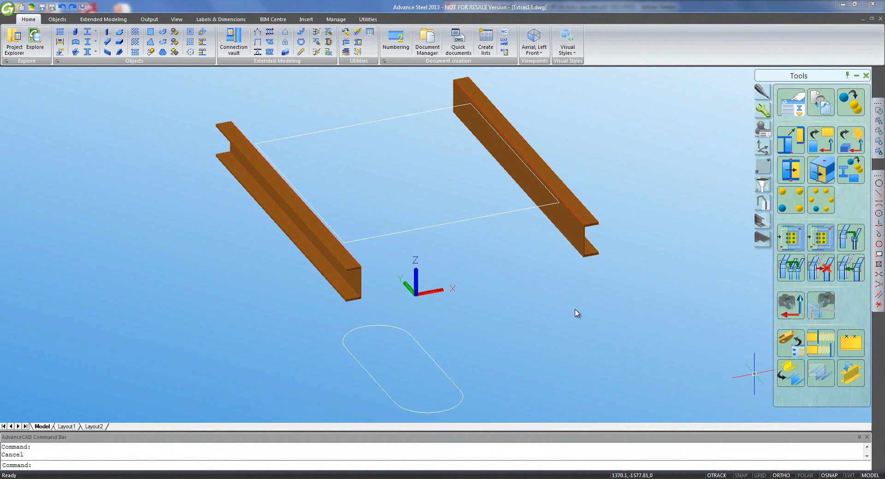
mouse_move(575, 313)
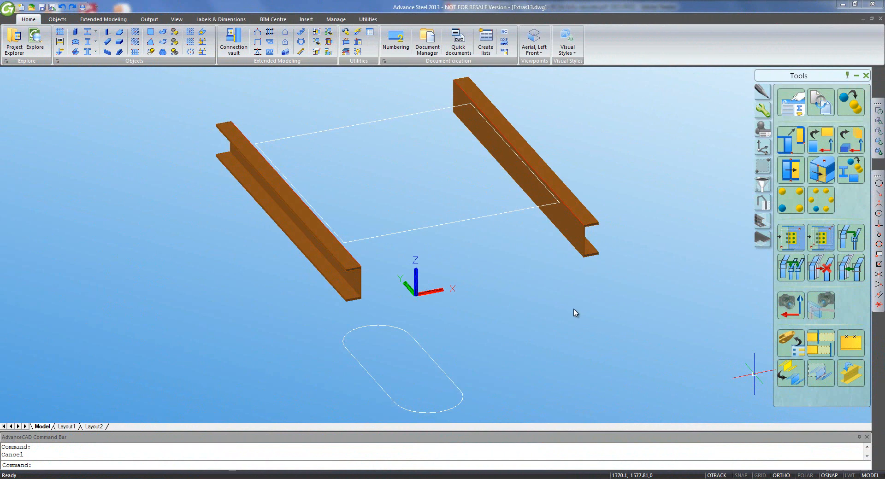
mouse_move(526, 305)
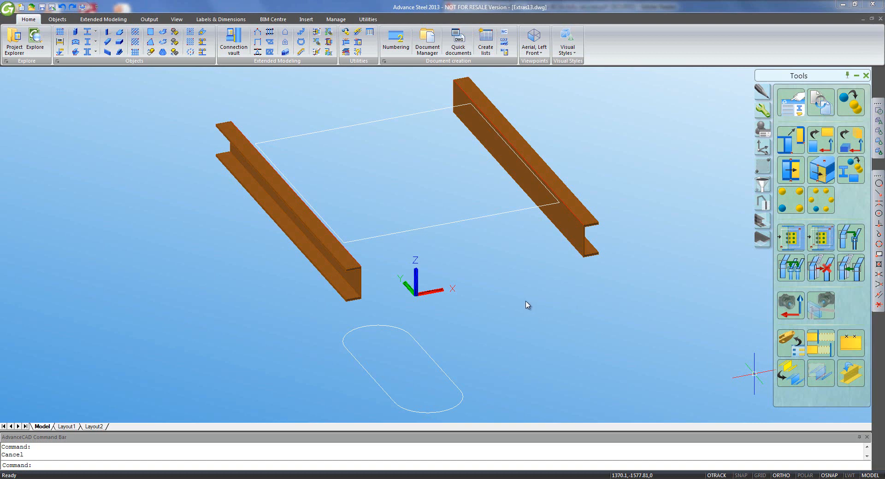
mouse_move(367, 239)
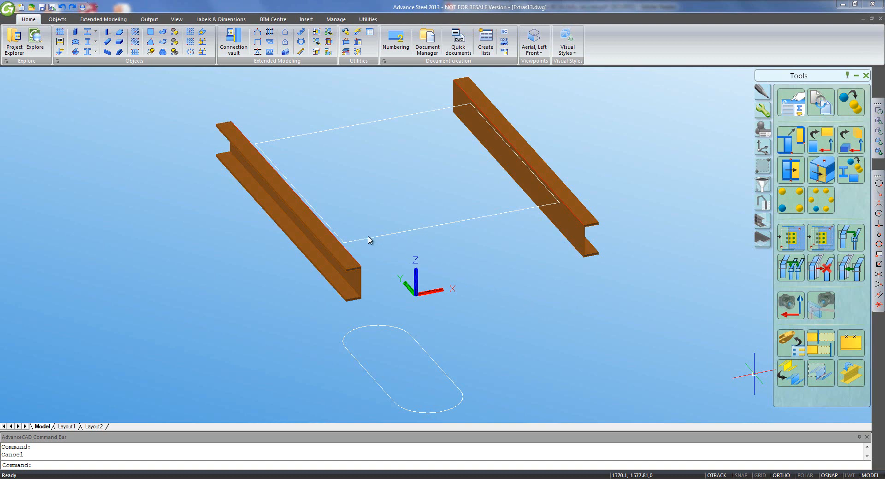
mouse_move(268, 213)
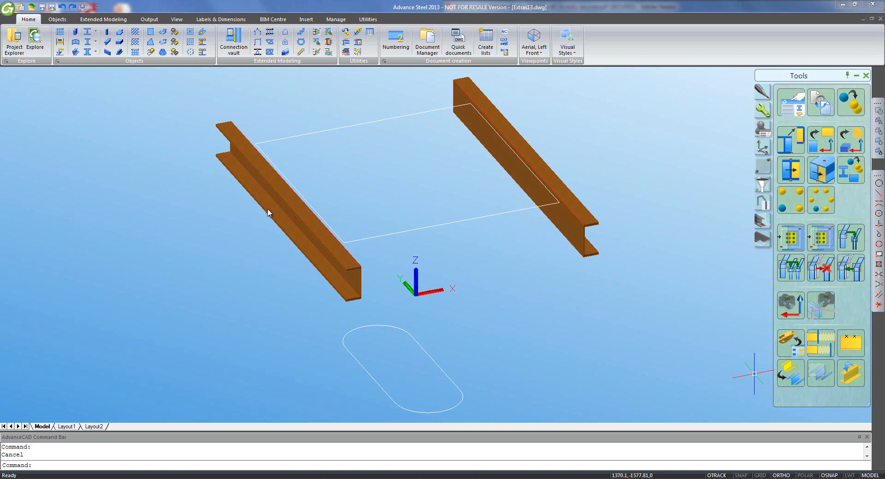
mouse_move(298, 190)
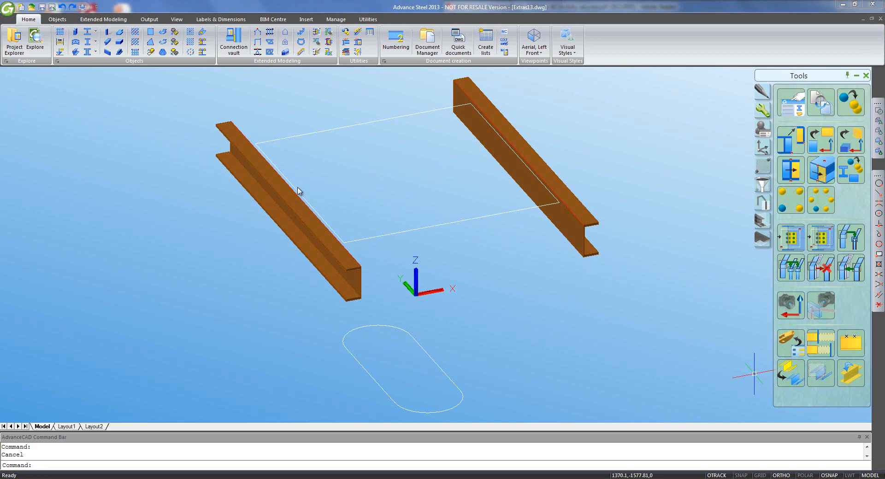
mouse_move(368, 236)
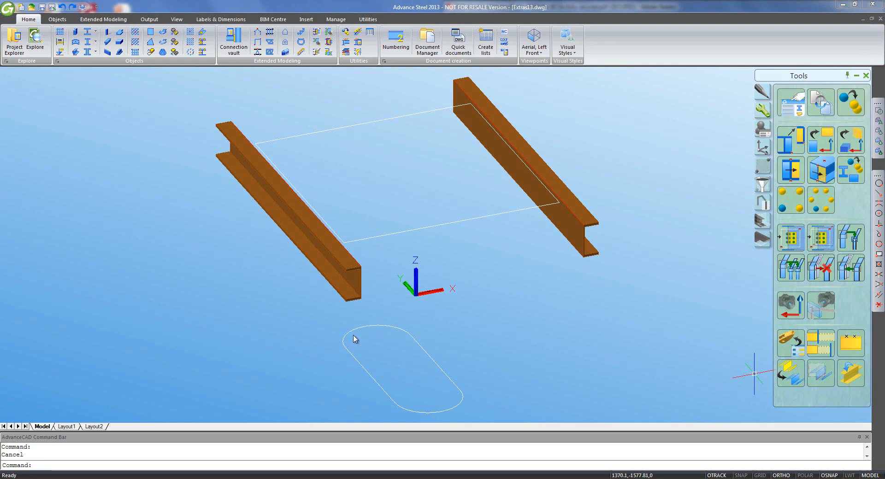
mouse_move(353, 324)
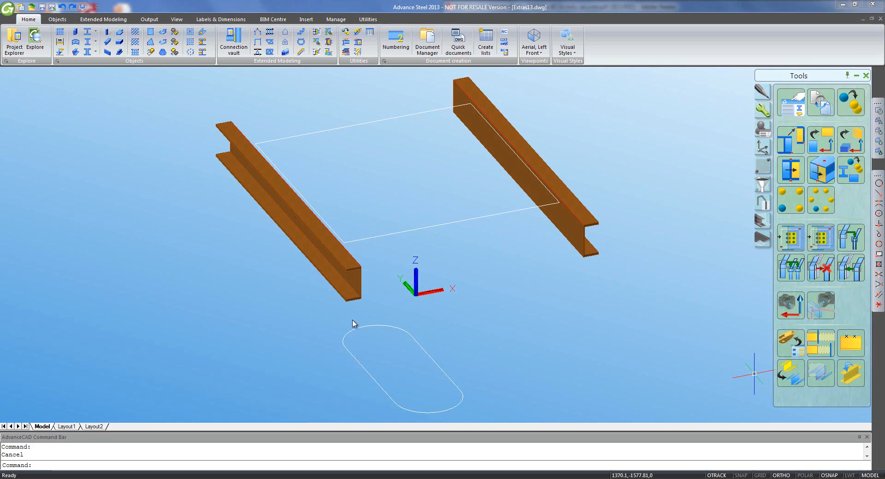
mouse_move(489, 273)
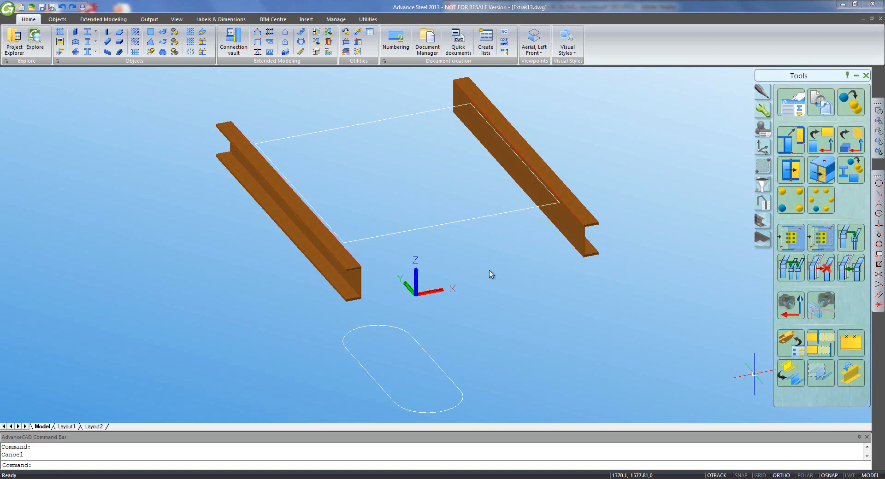
mouse_move(394, 282)
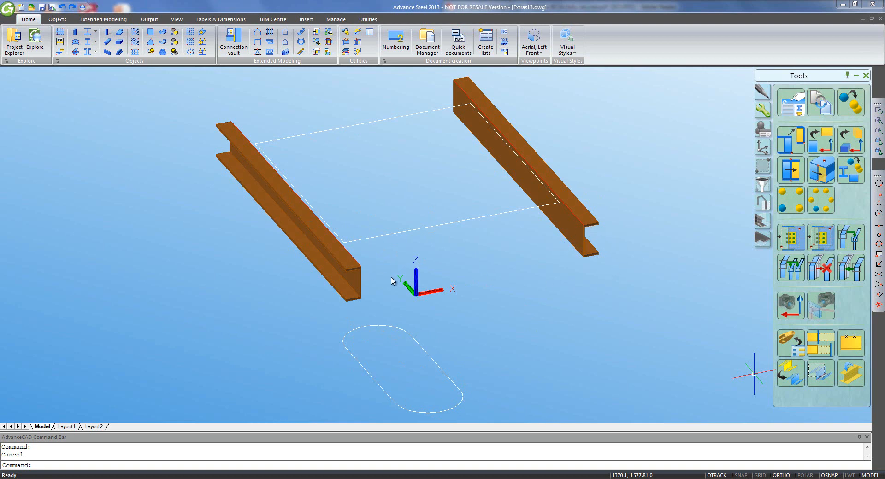
Switch to the Objects ribbon to reach the beam, plate, grating and connection tools
click(58, 18)
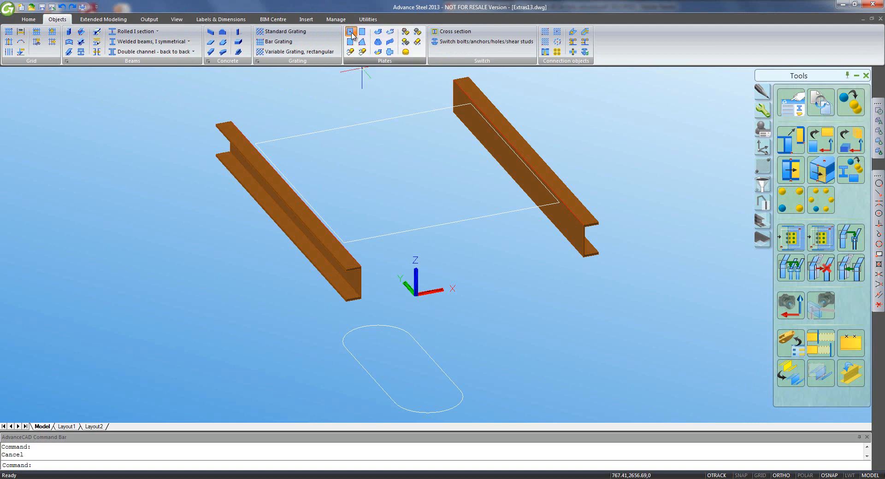
Place a 100 x 1200 x 10 mm plate centred on the left beam's top flange
click(350, 31)
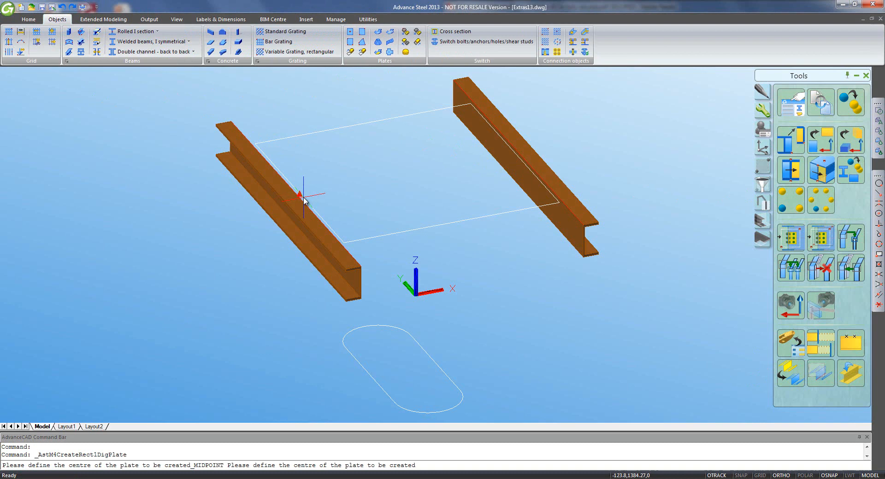
click(303, 196)
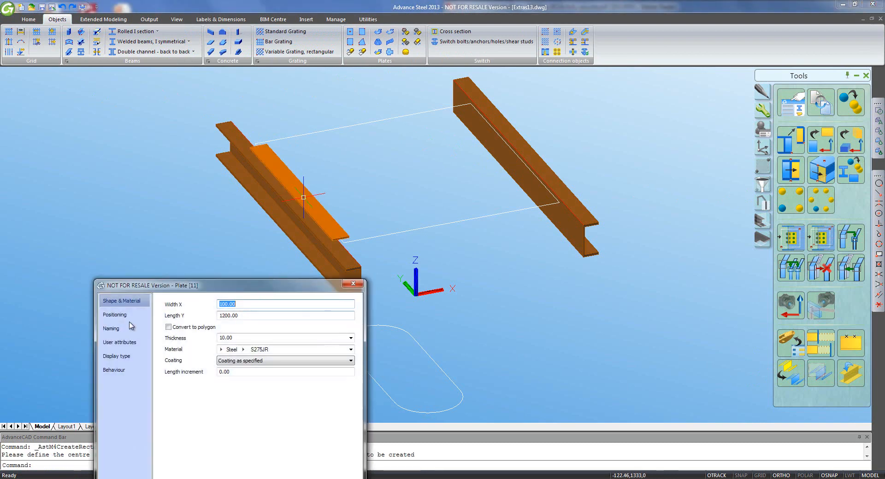
click(115, 314)
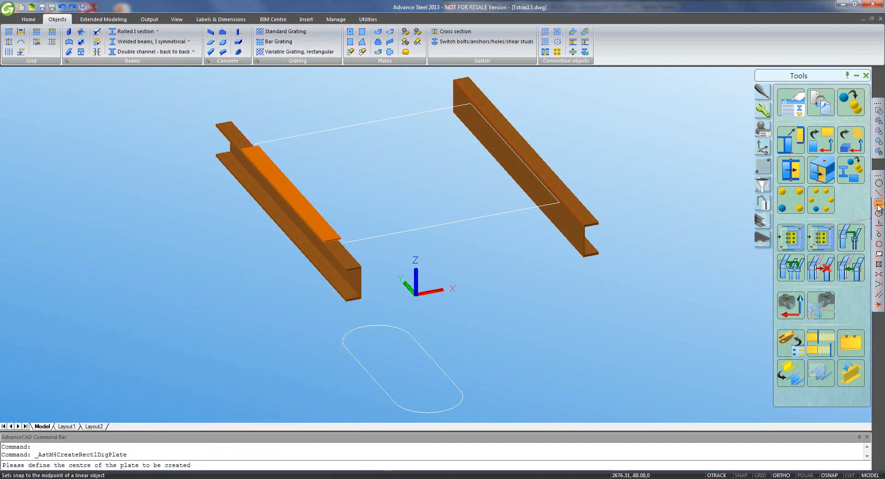
Place a matching 100 x 1200 x 10 mm plate centred on the right beam's flange
click(514, 152)
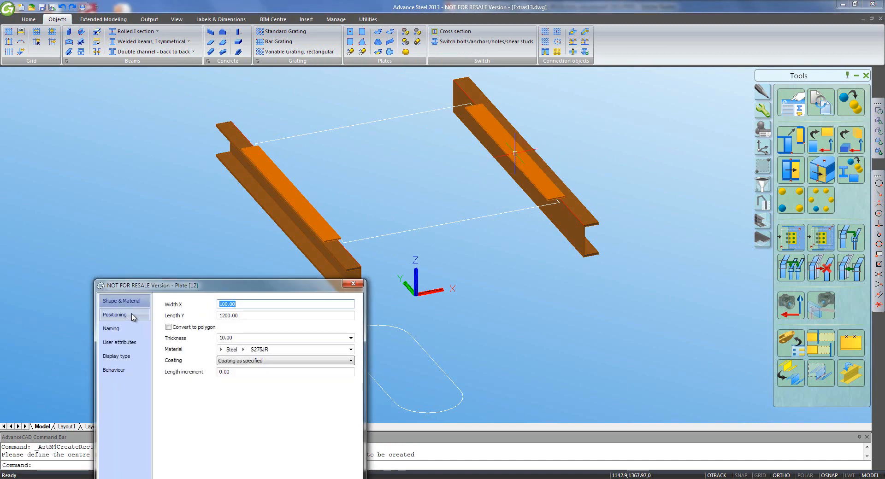
click(115, 315)
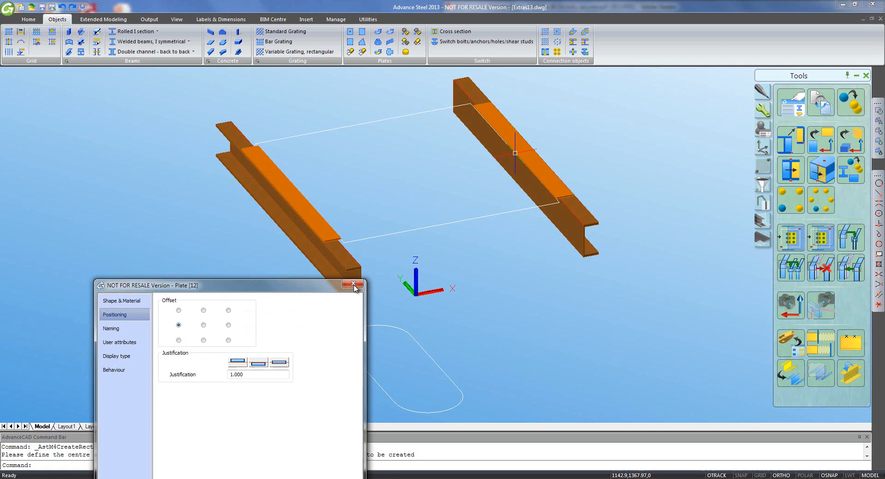
click(353, 284)
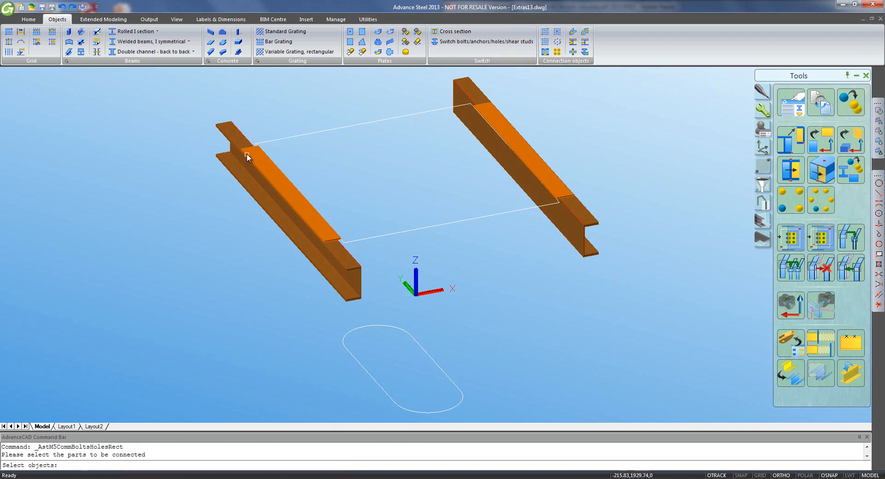
Bolt the left plate to its channel with a rectangular row of CSK grade 8.8, 20 mm bolts
click(248, 157)
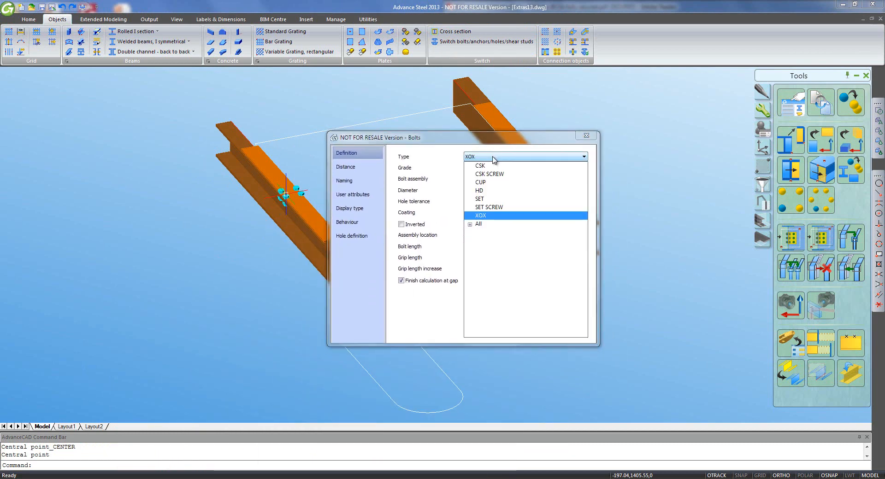
click(479, 165)
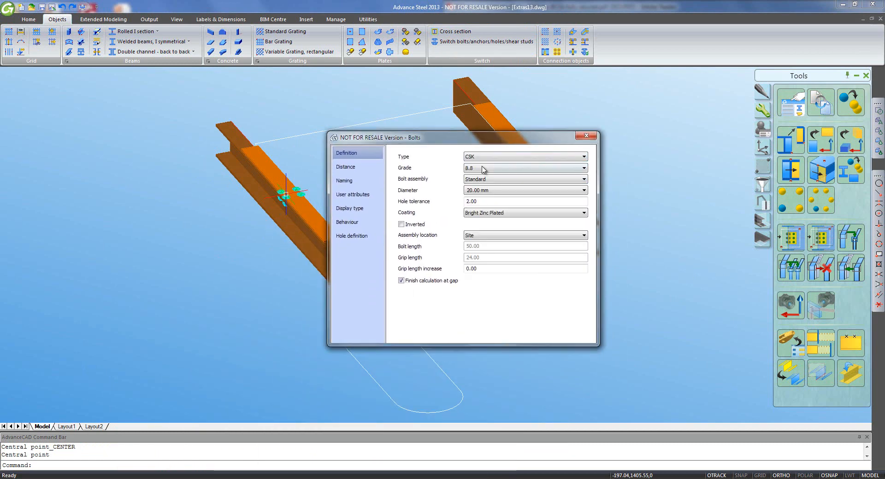
click(346, 167)
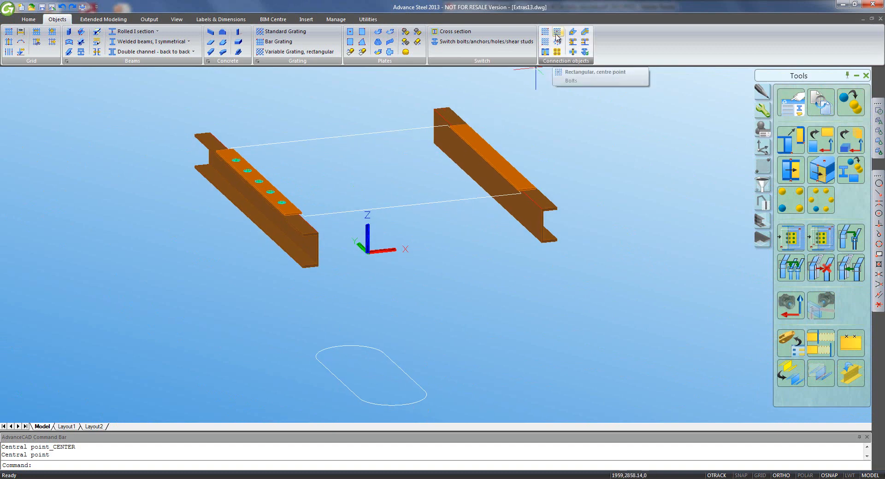
Add the same row of countersunk bolts to fasten the right plate to its beam
click(539, 194)
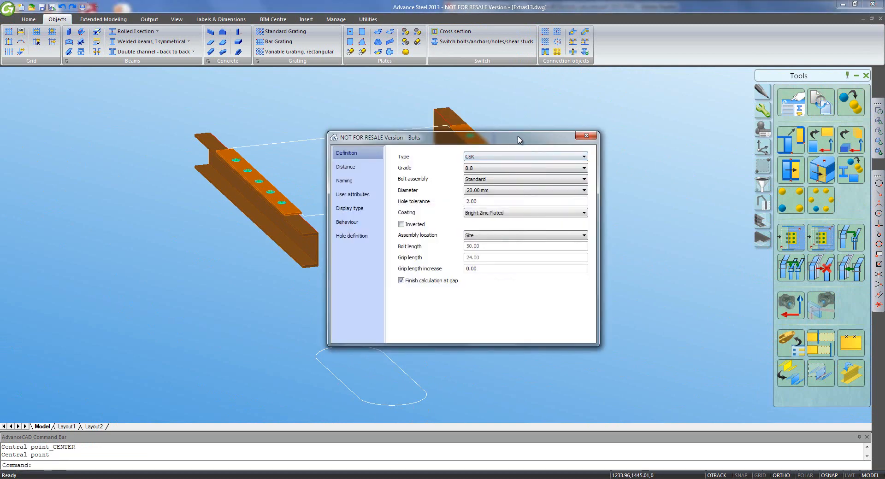
click(587, 137)
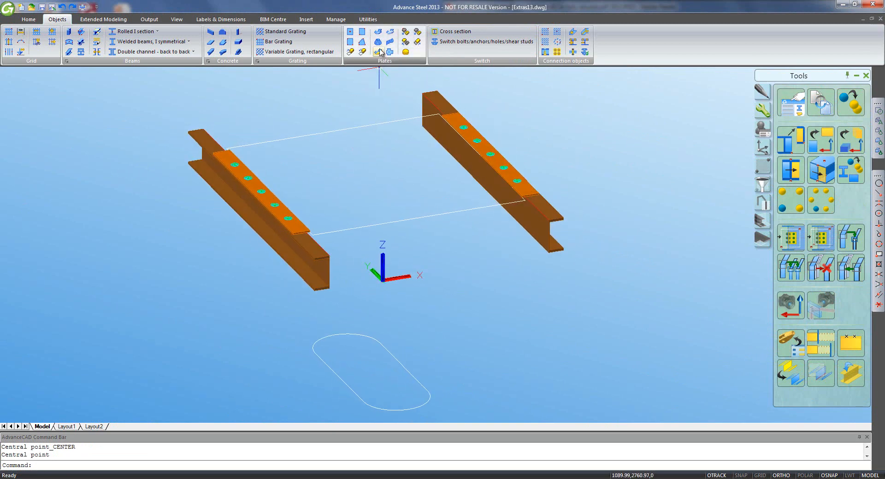
mouse_move(378, 41)
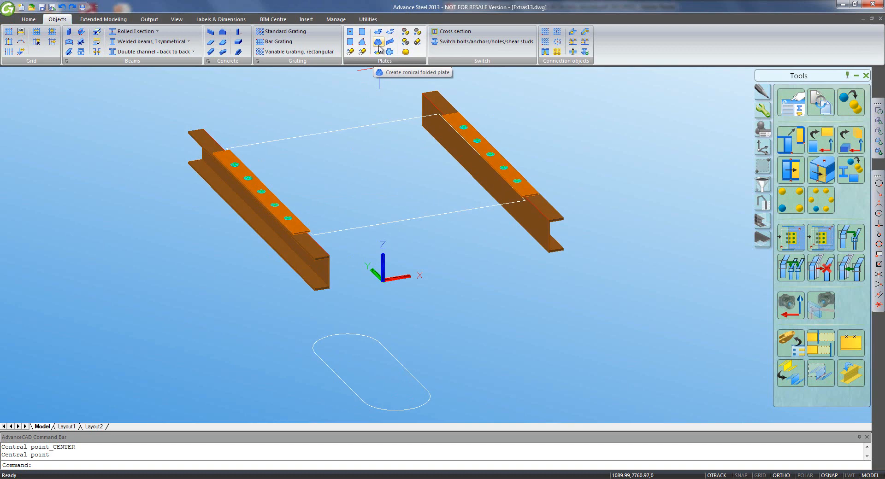
Create a conical folded plate from the rectangle and oval contours with 8 facets per quadrant
click(379, 41)
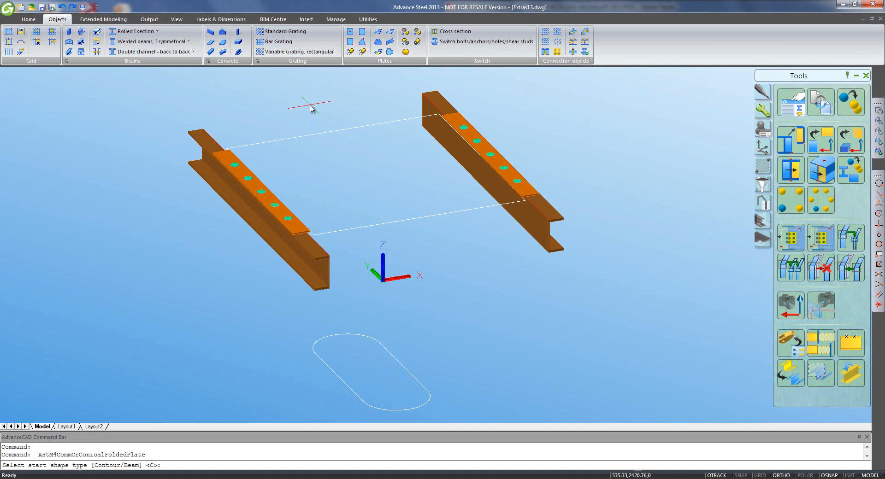
text(c)
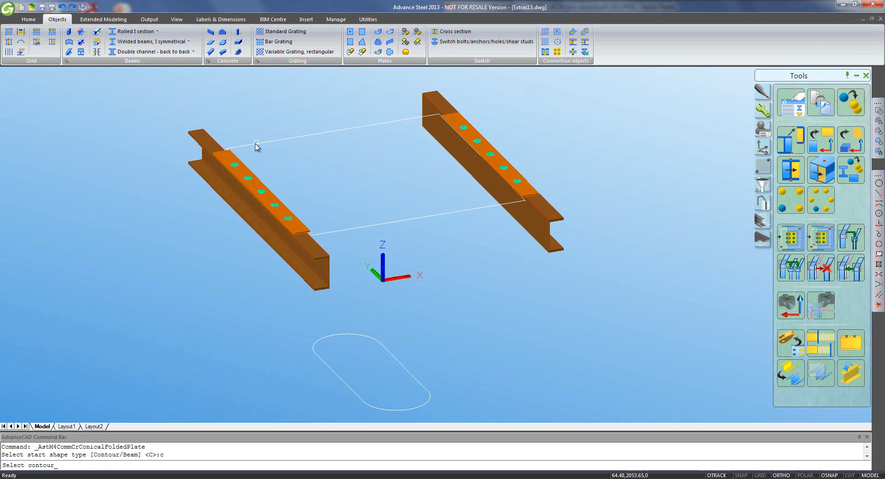
click(255, 148)
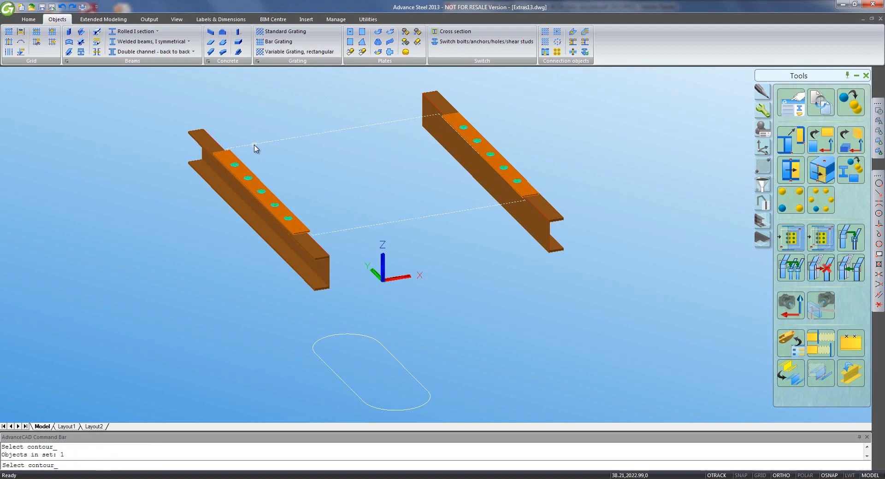
click(253, 148)
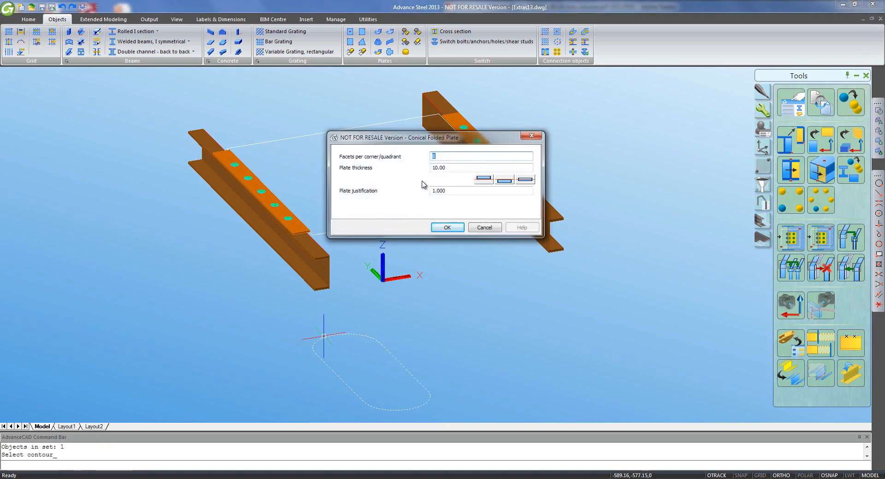
drag(415, 137, 497, 122)
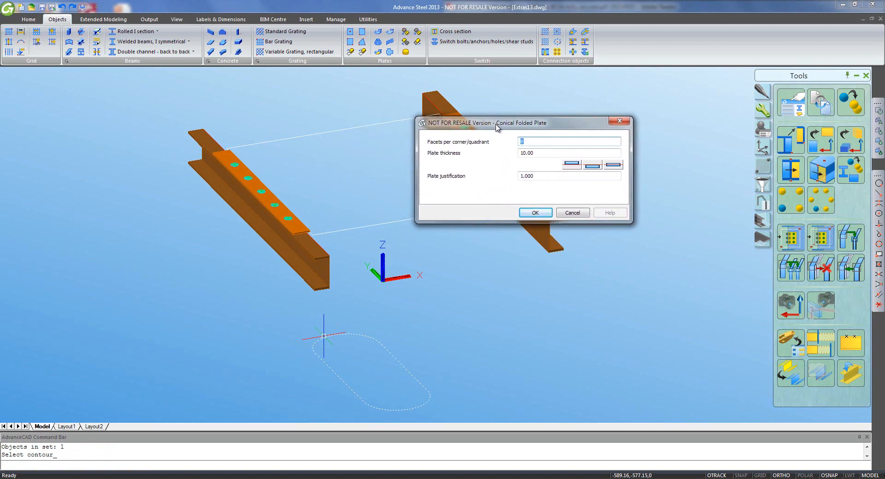
drag(491, 123, 497, 124)
text(8)
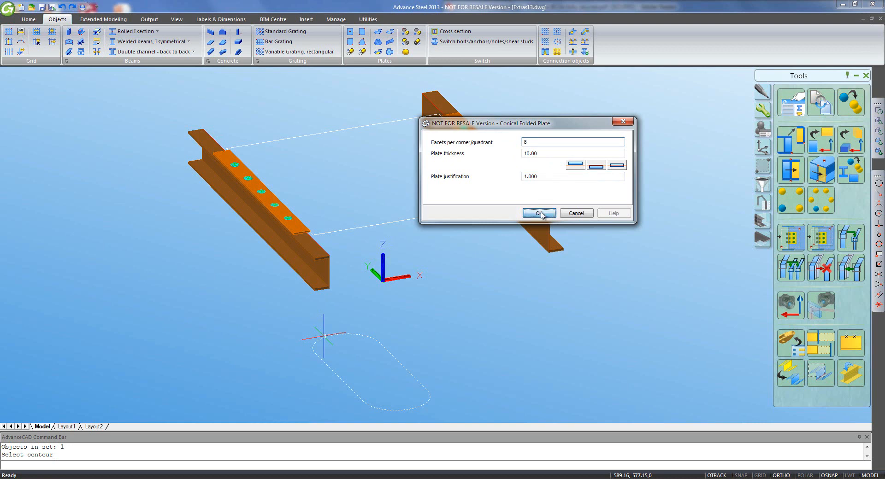
click(538, 214)
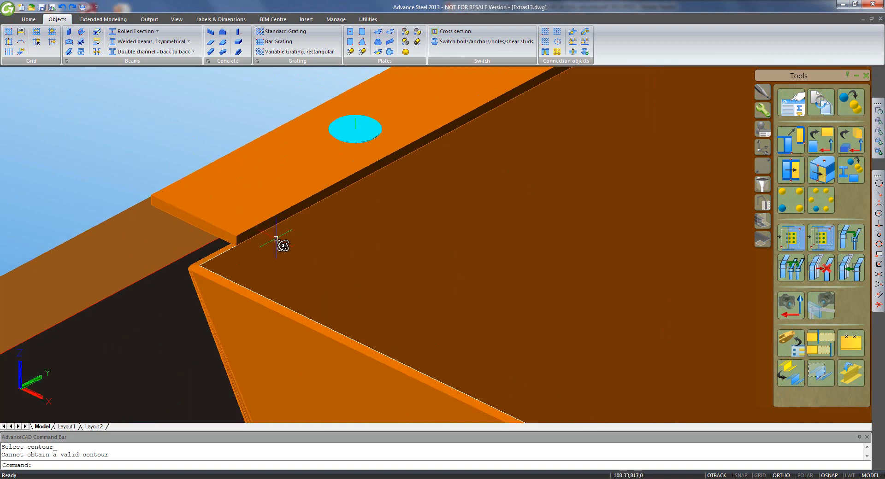
mouse_move(377, 32)
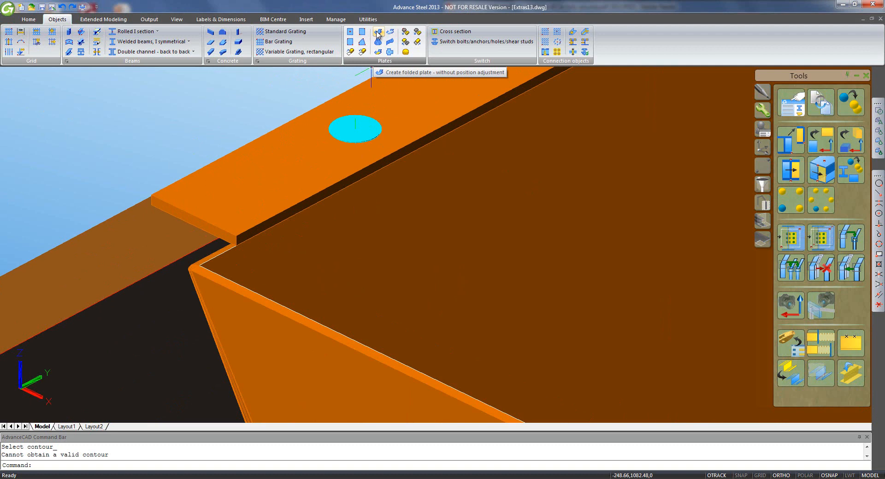
Join the hopper's adjoining plates along a fold line into one folded plate, accepting the computed settings
click(377, 36)
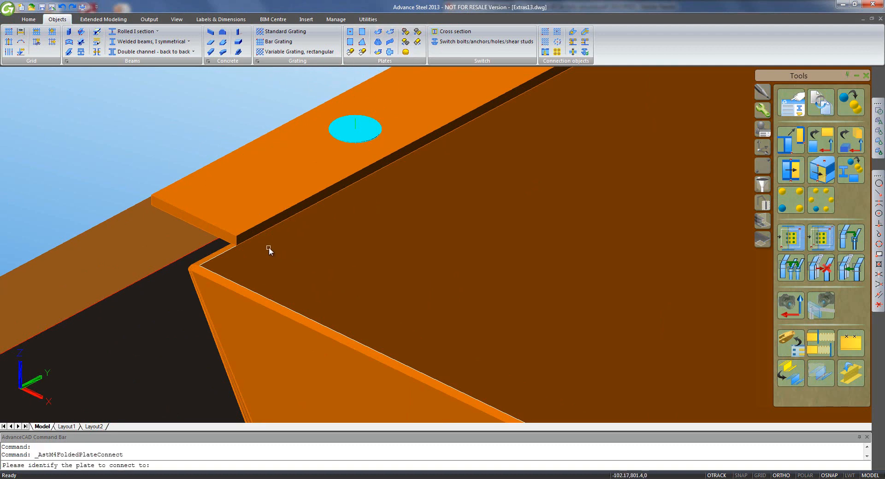
click(270, 251)
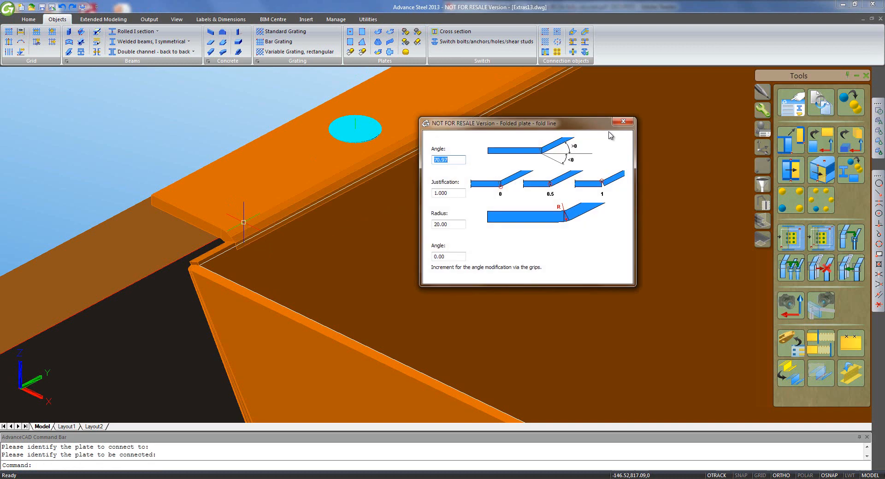
click(623, 122)
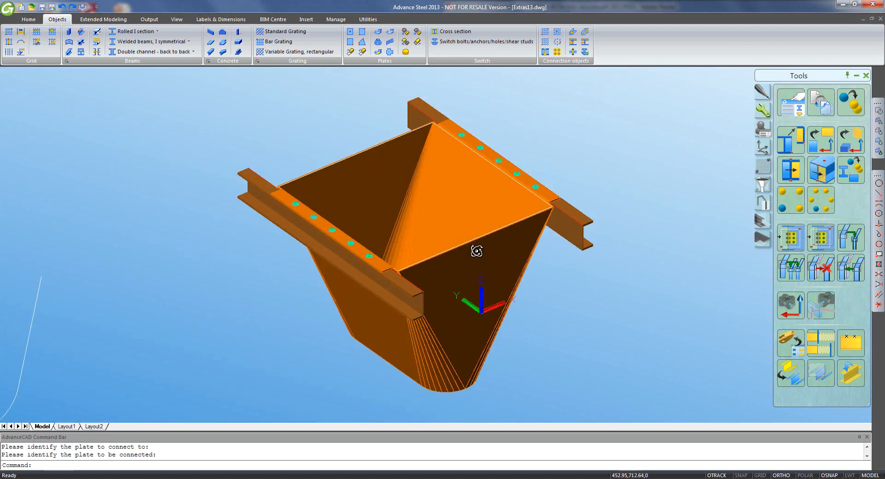
drag(475, 252, 410, 250)
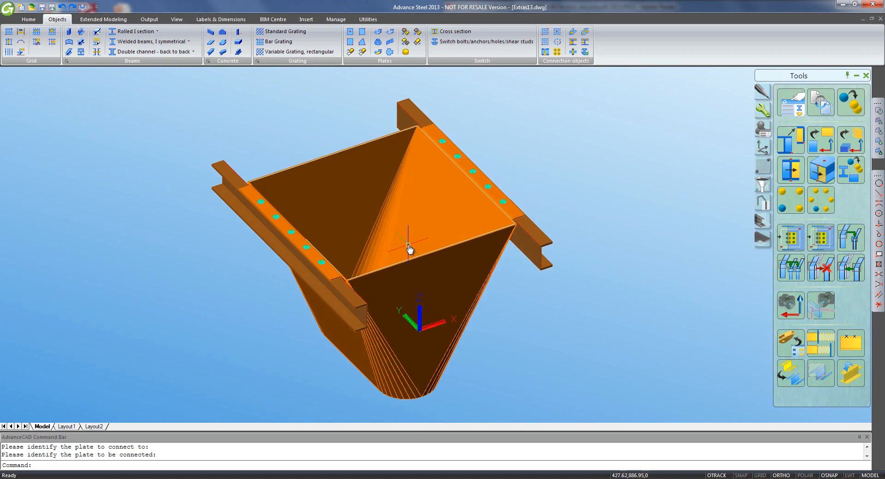
mouse_move(383, 221)
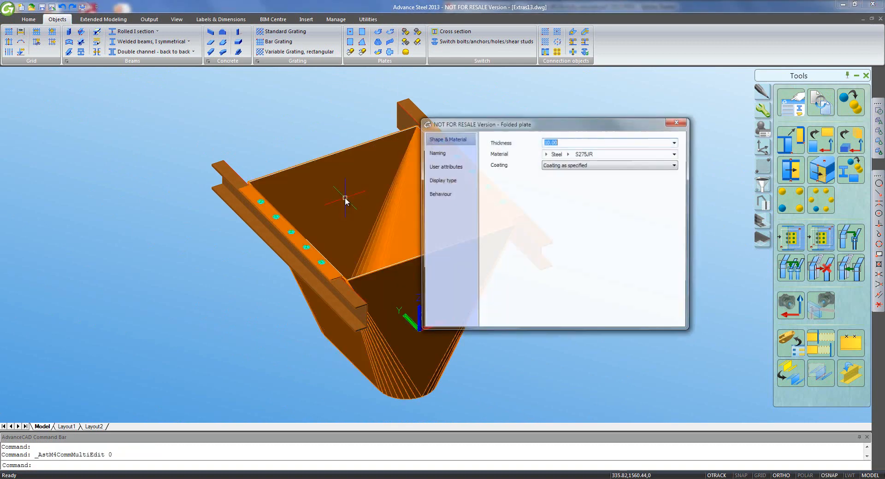
click(444, 180)
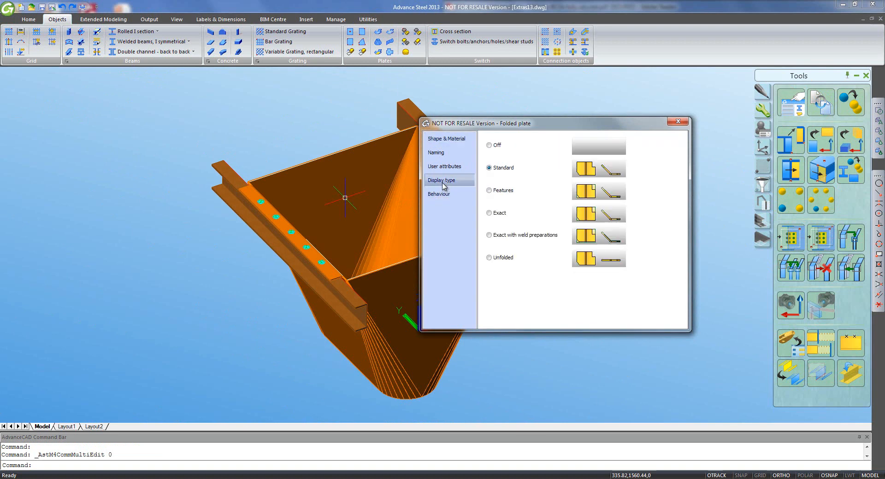
click(489, 257)
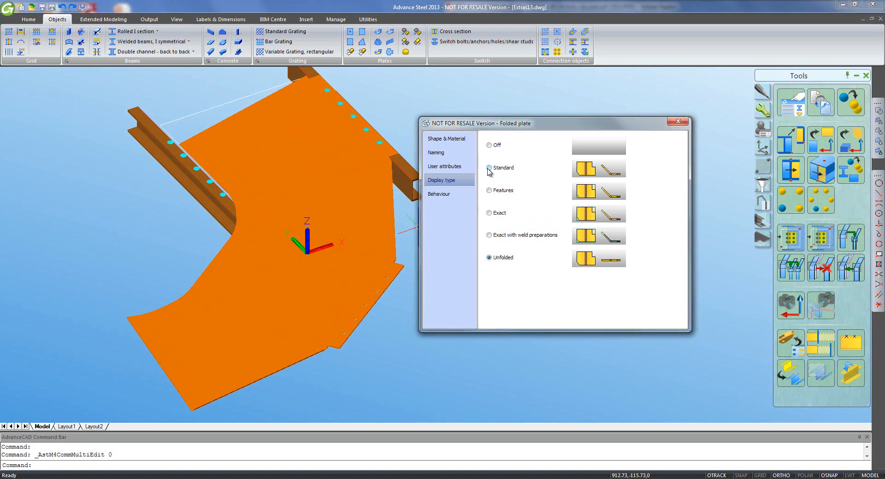
click(489, 168)
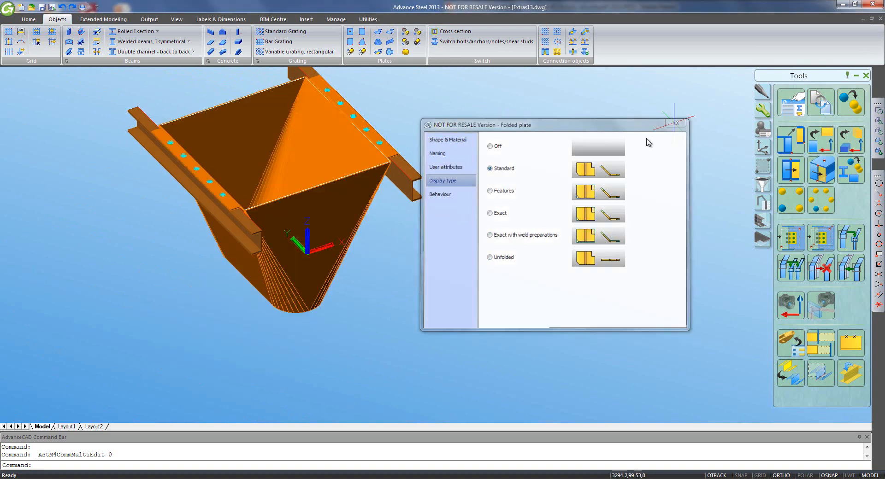
click(676, 124)
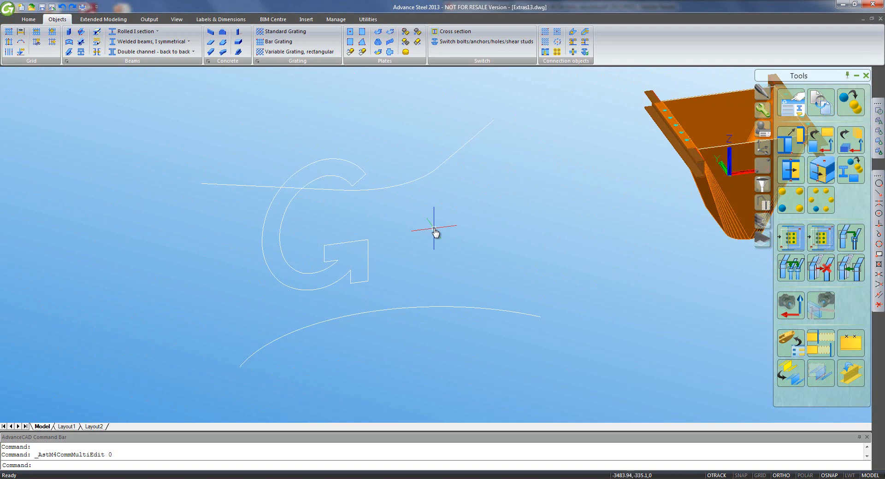
mouse_move(423, 305)
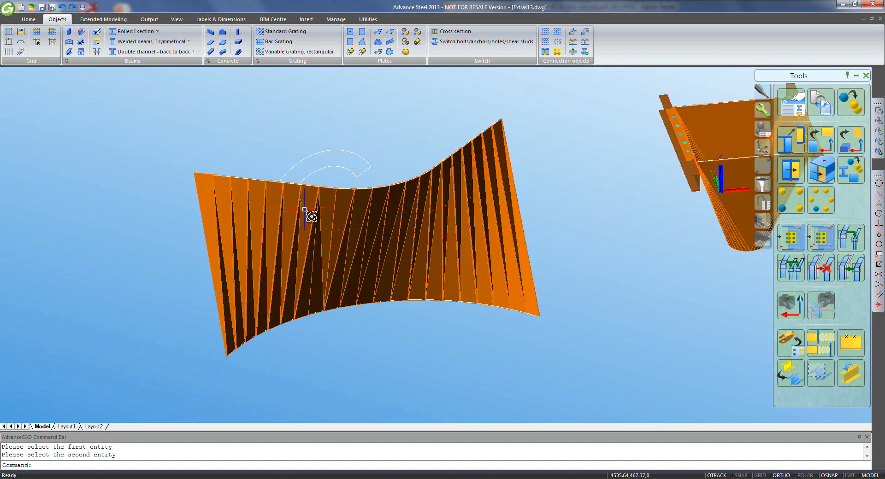
mouse_move(356, 192)
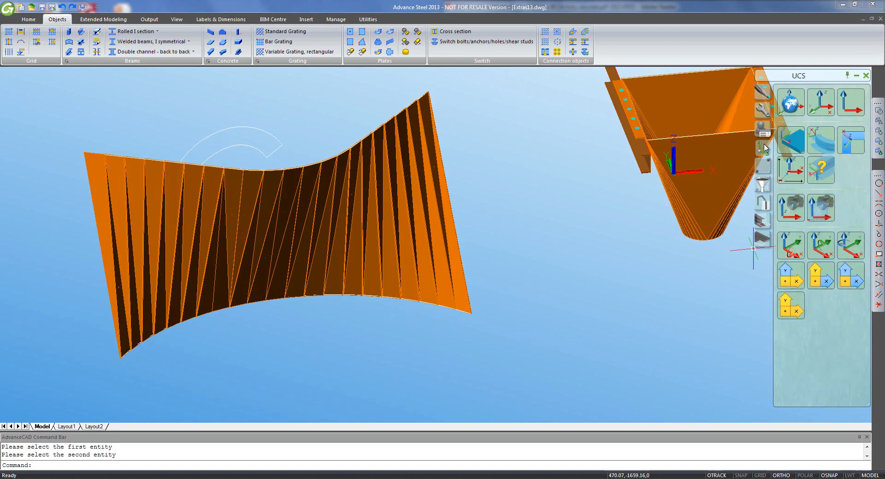
Rotate the UCS about X and cut the G polyline as a polygon contour notch through the twisted plate
click(790, 245)
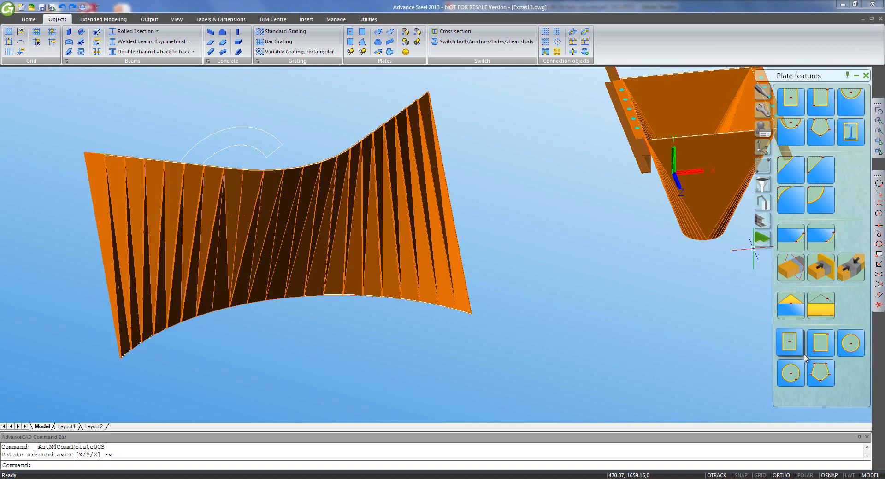
click(790, 343)
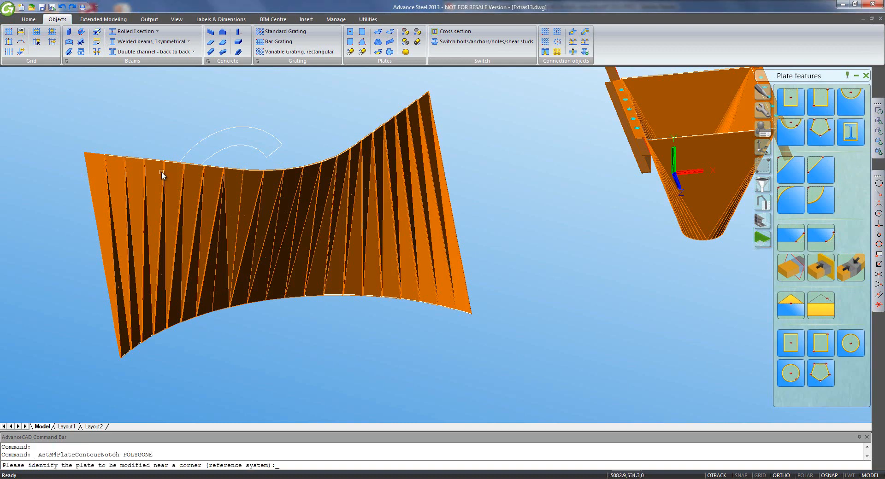
click(164, 172)
text(e)
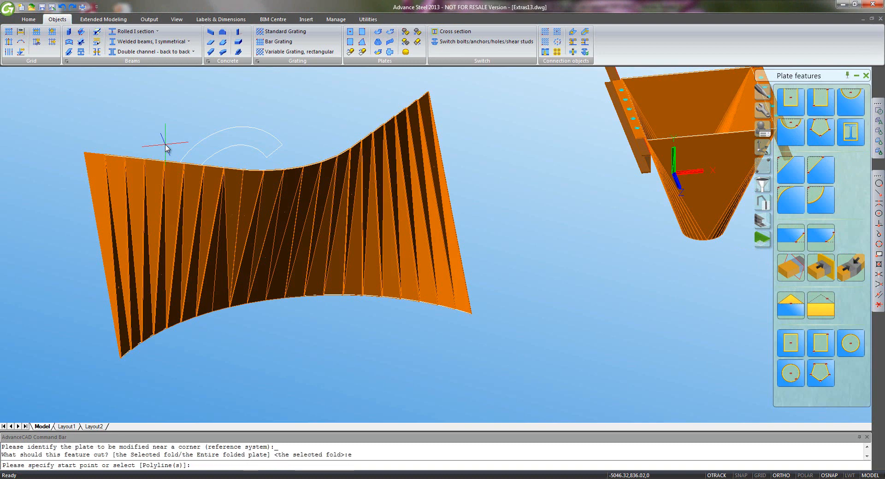
text(p)
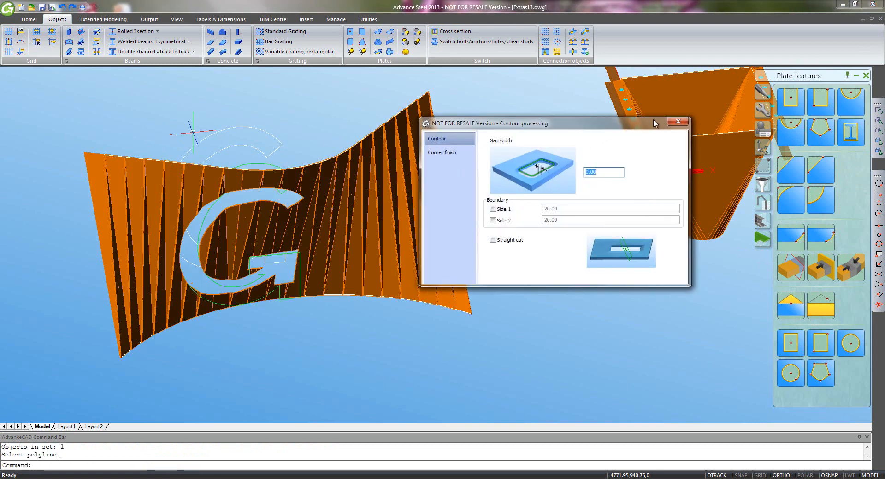
click(678, 121)
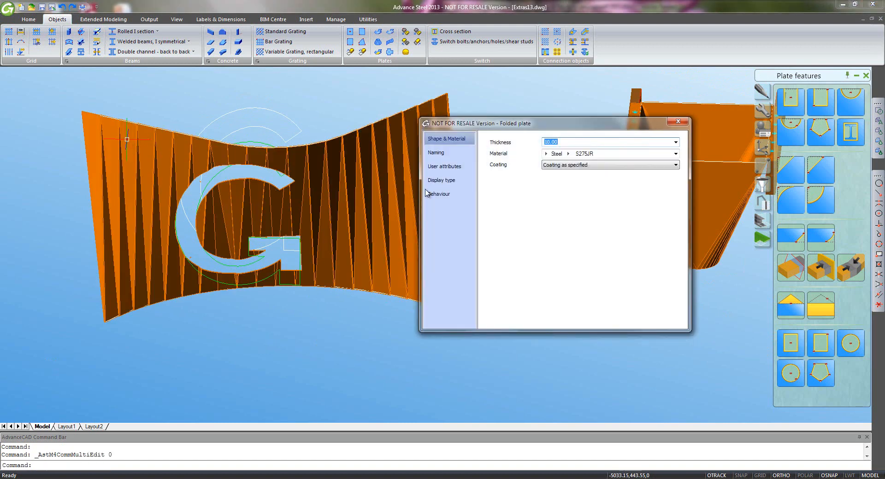
click(441, 180)
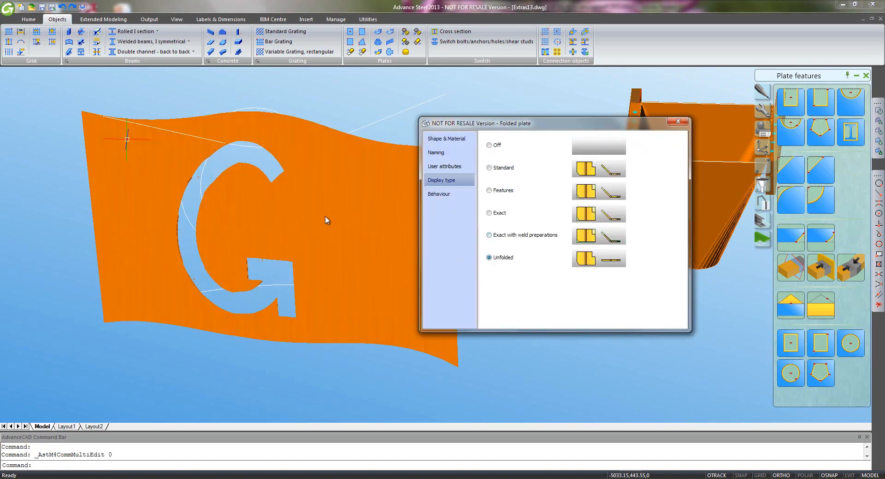
mouse_move(303, 277)
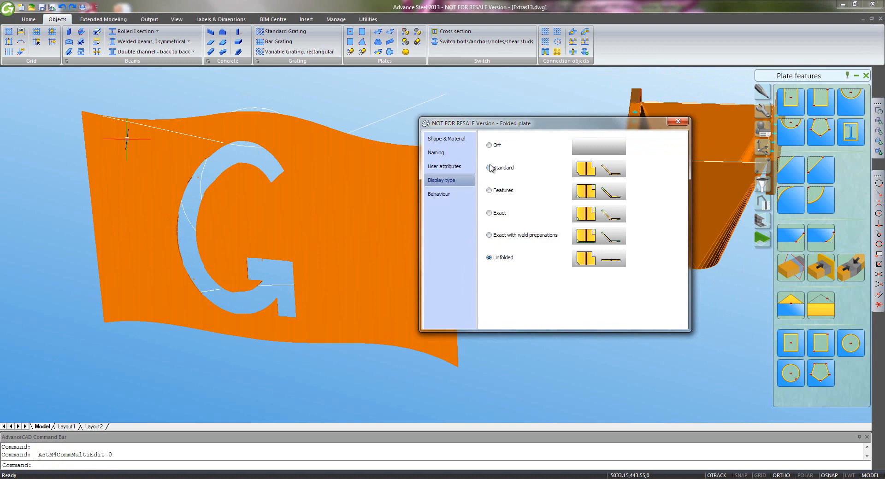
click(488, 168)
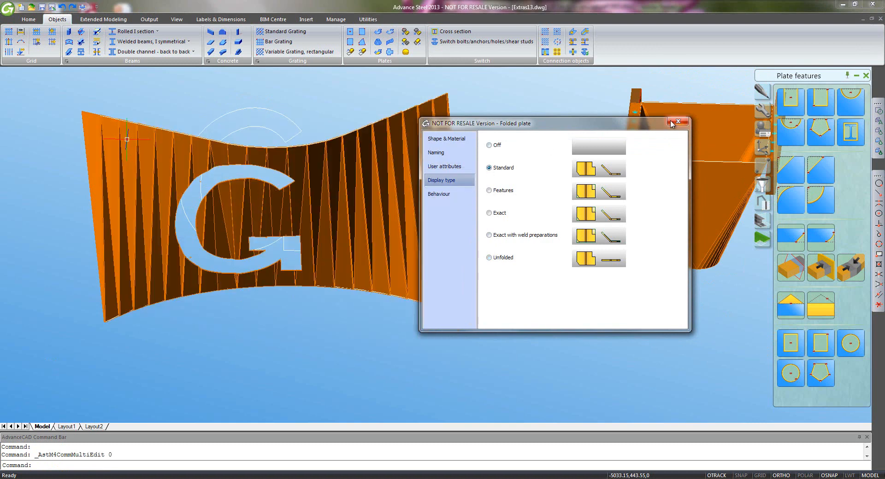
click(677, 121)
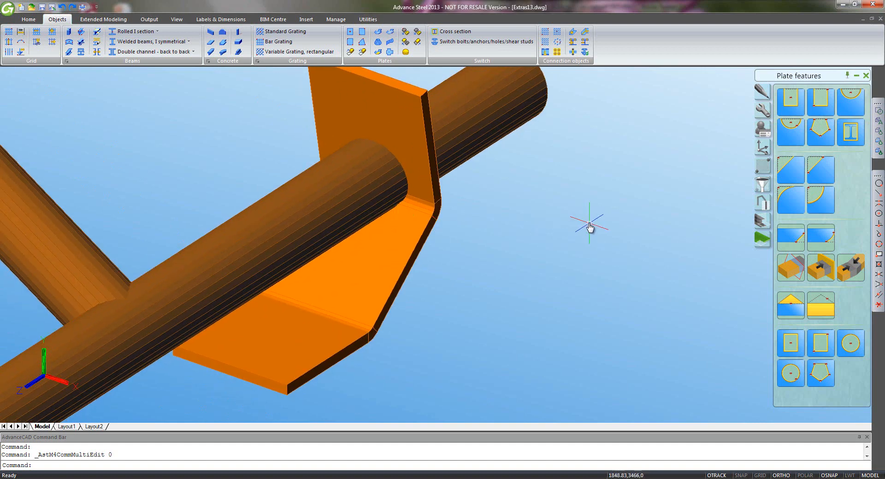
mouse_move(850, 131)
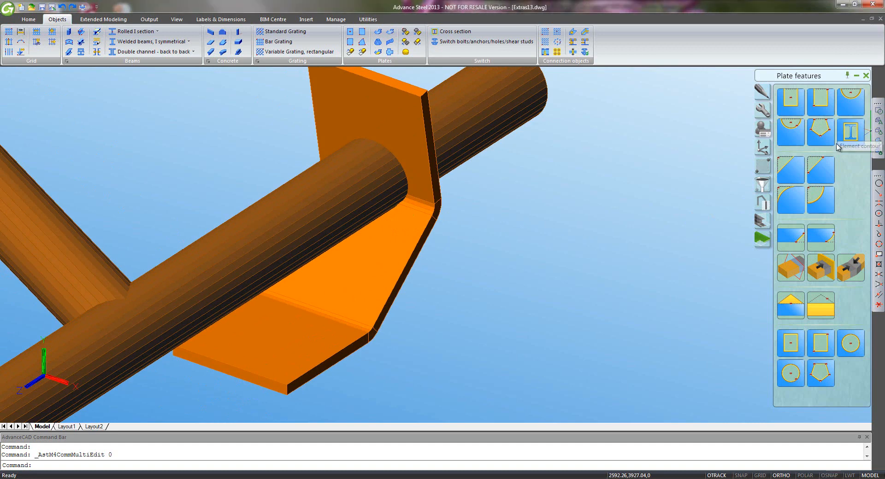
Start an element contour cut on the bent plate using the pipe as the cutting object
click(849, 133)
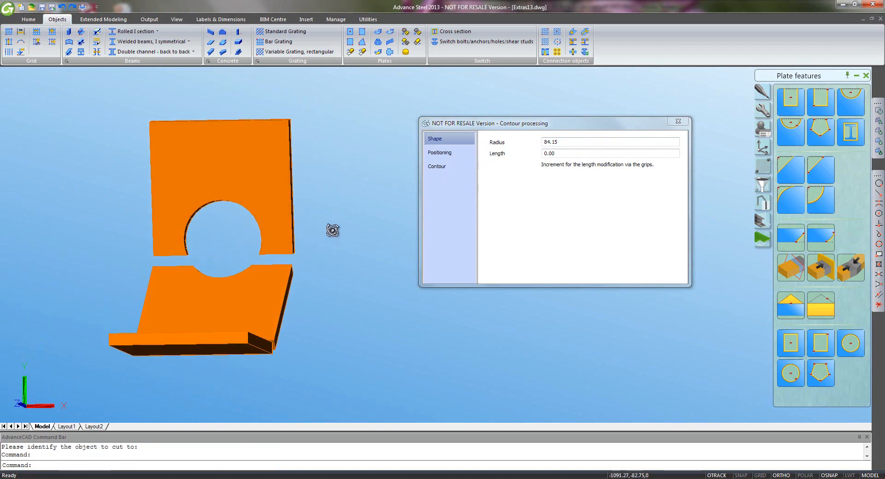
drag(332, 231, 280, 275)
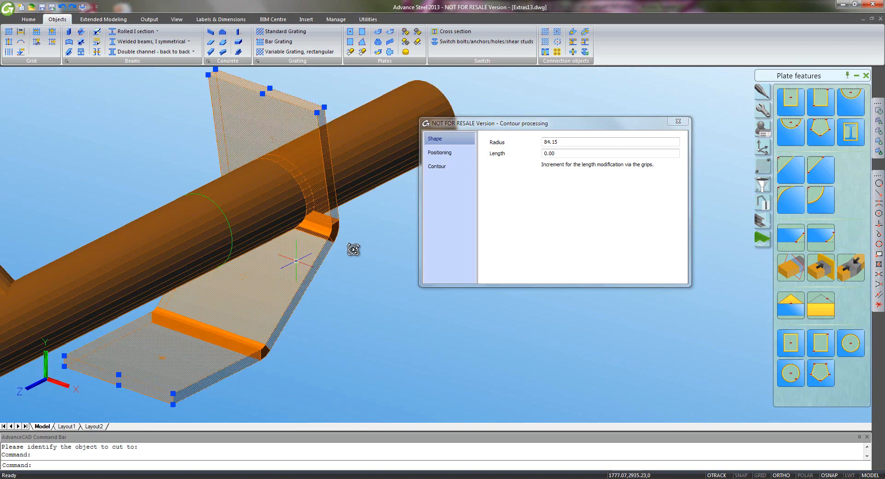
click(436, 166)
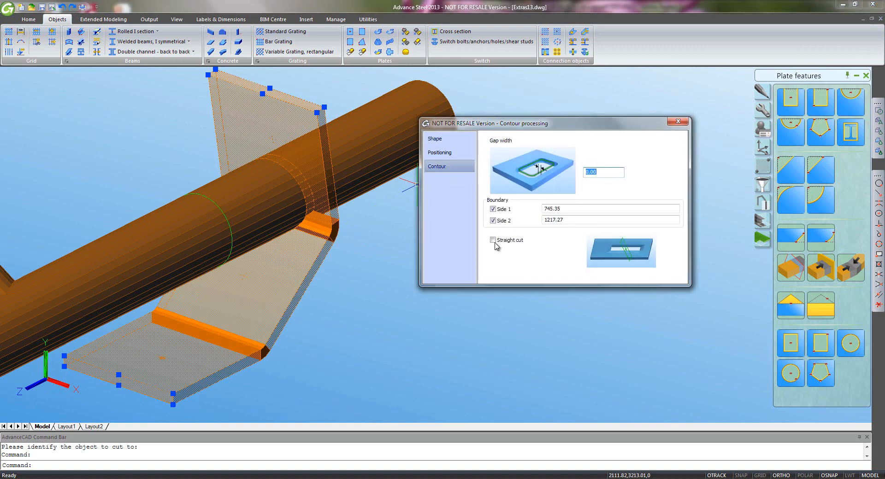
Set the plate's cut around the pipe to a straight cut with 0.00 gap width
click(493, 239)
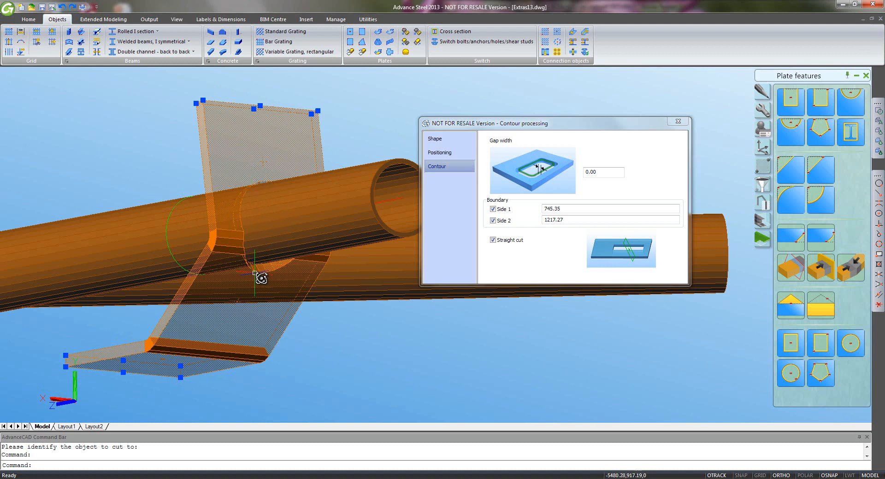
mouse_move(254, 209)
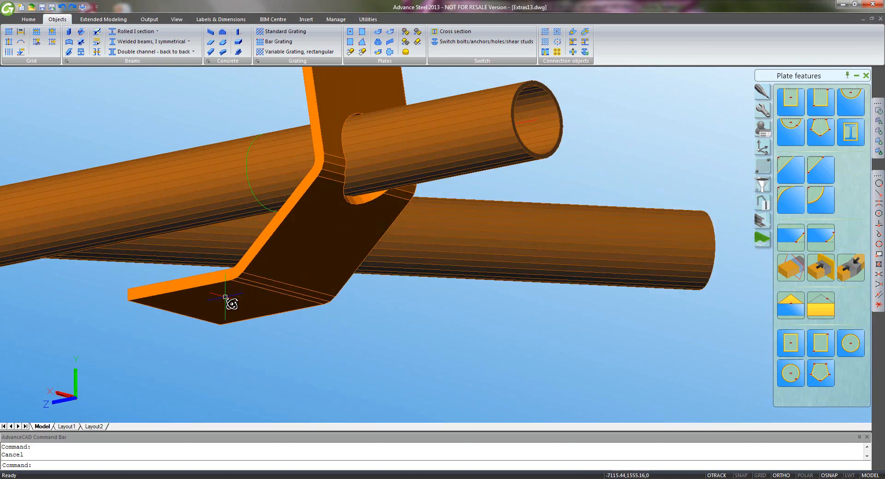
double_click(225, 298)
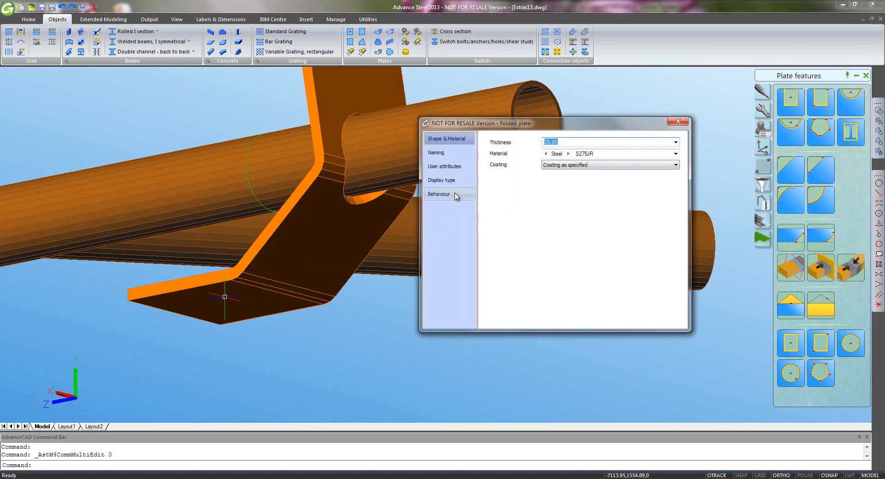
click(441, 180)
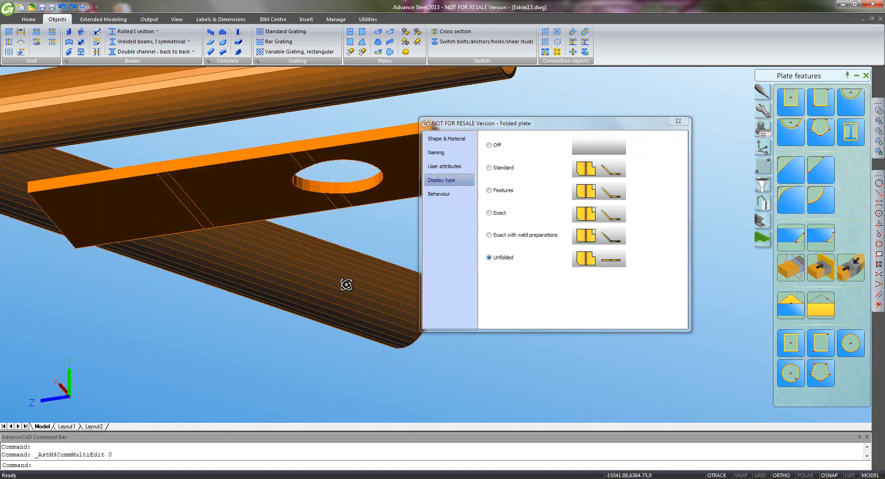
click(488, 167)
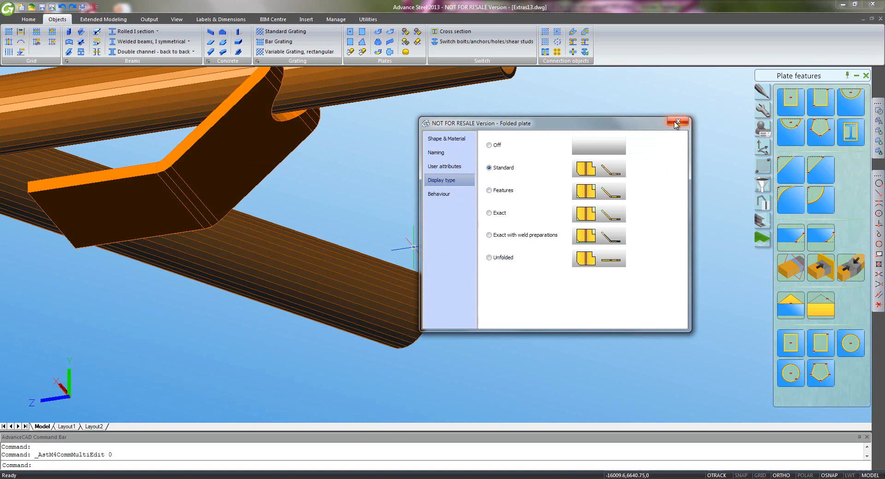
click(678, 123)
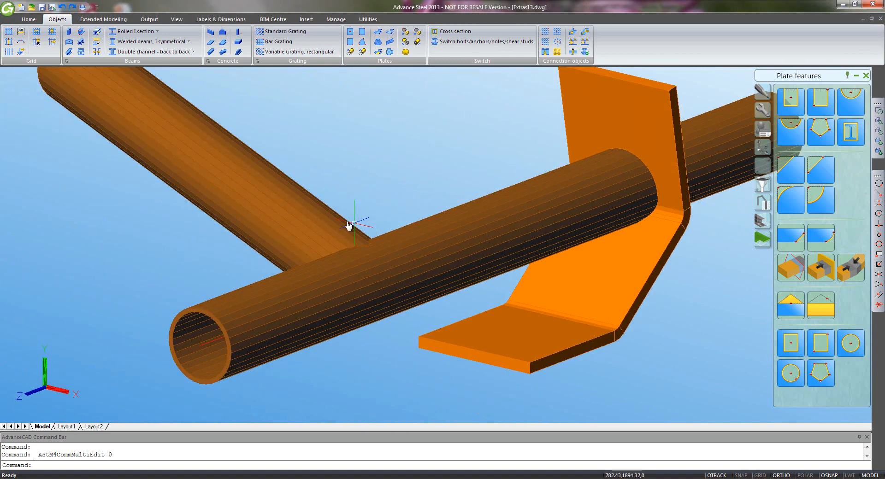
mouse_move(344, 239)
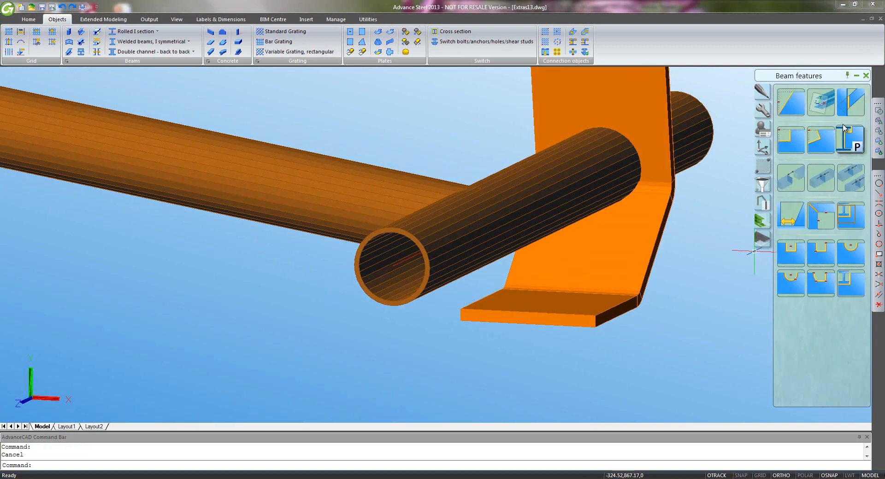
Notch one tube's end with a saddle-shaped contour fitted against the other tube
click(851, 139)
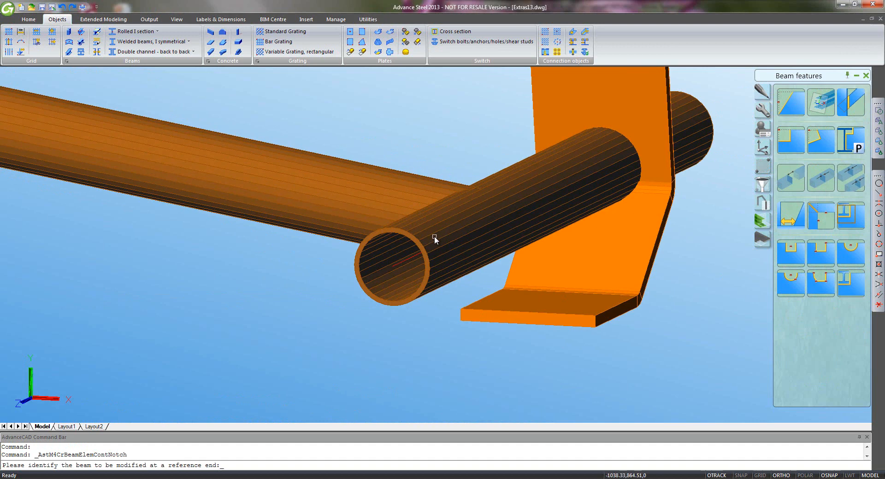
click(434, 238)
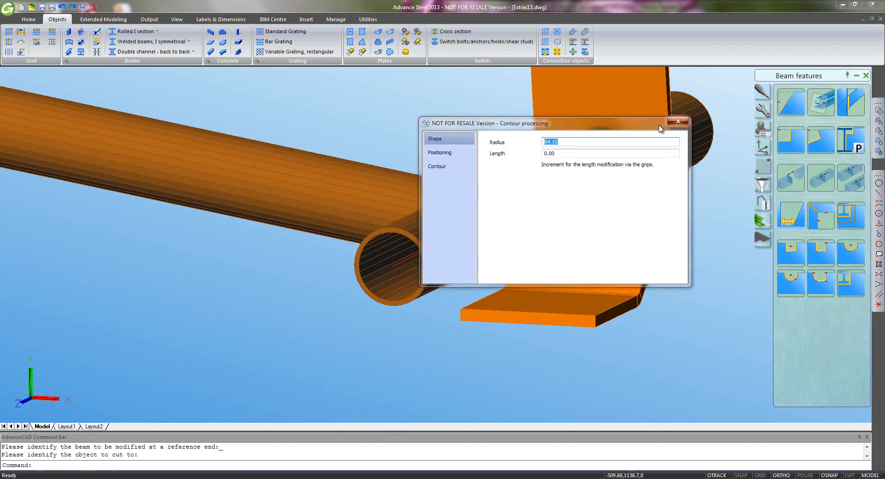
click(678, 122)
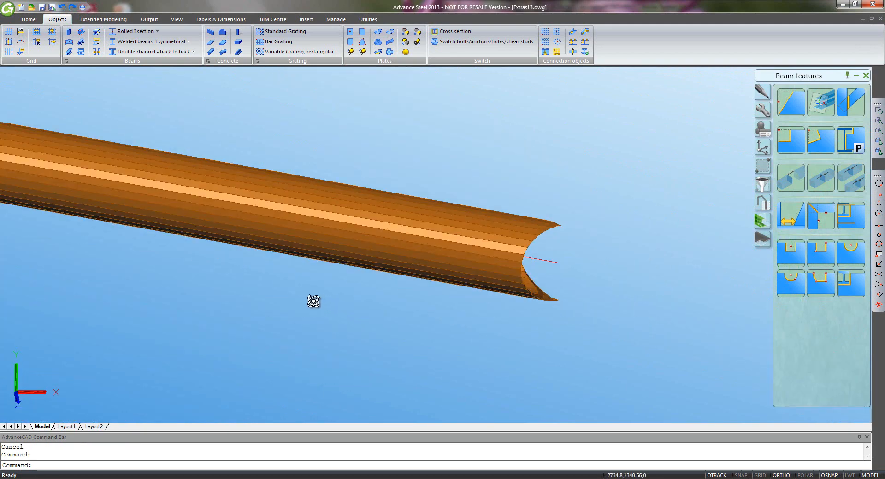
drag(314, 300, 263, 262)
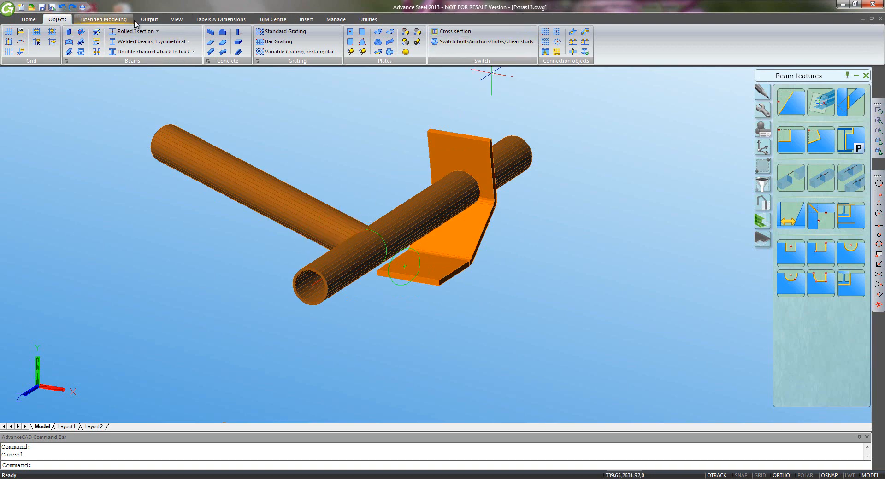
Number the model's parts with the default numbering settings
click(19, 43)
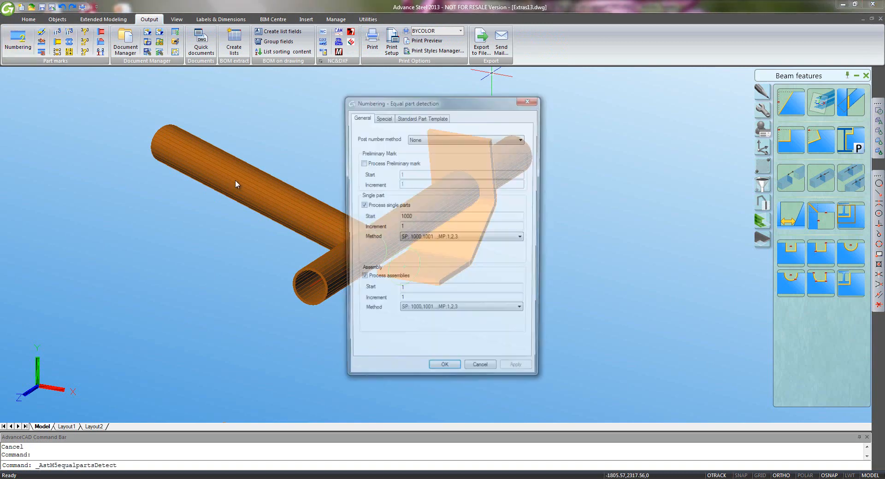
click(445, 371)
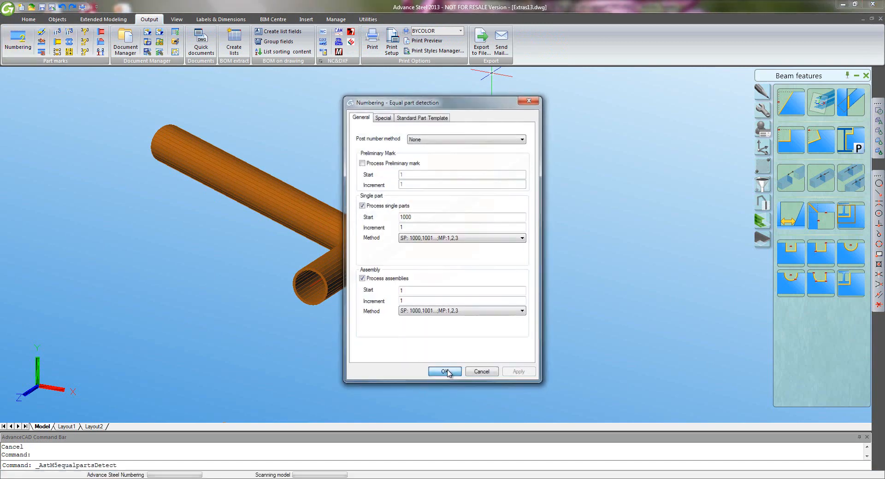
click(443, 371)
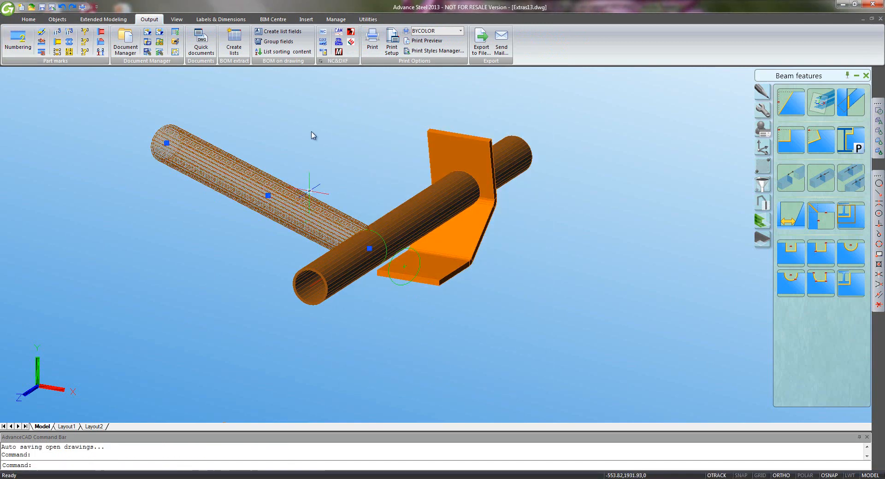
Generate a Singlepart wrap-around 1:1 drawing of the tube from the quick documents catalogue
click(200, 42)
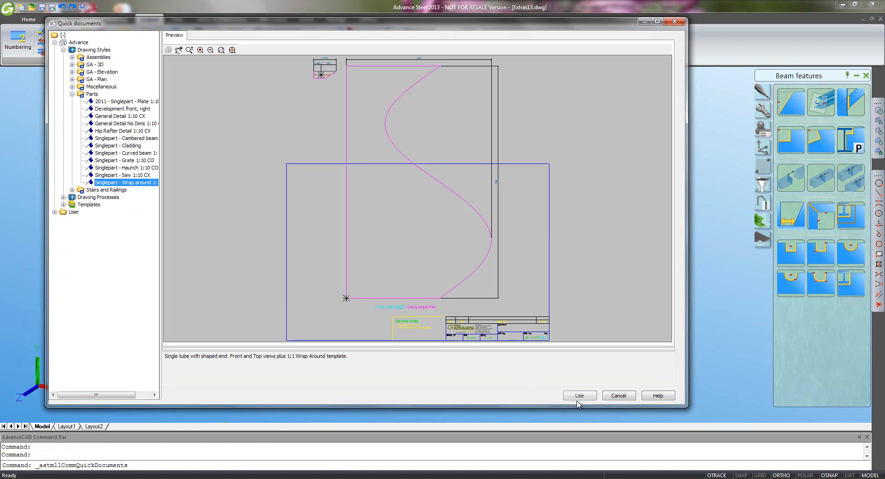
click(578, 396)
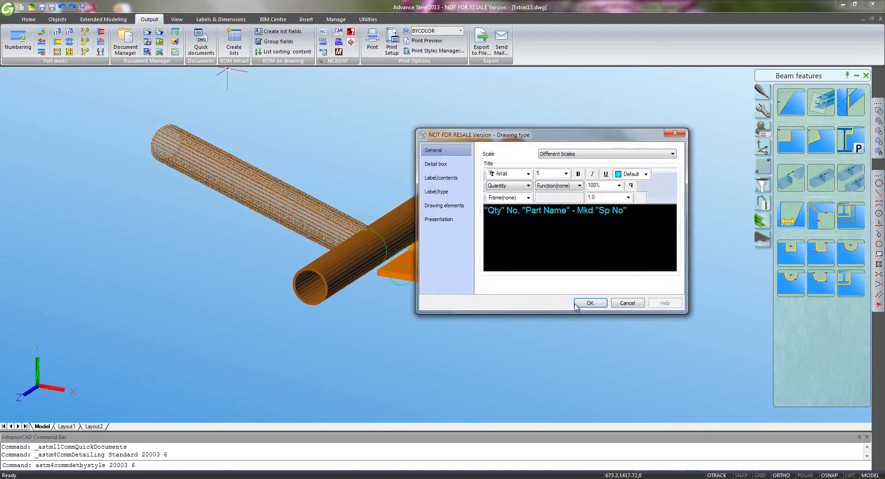
click(590, 304)
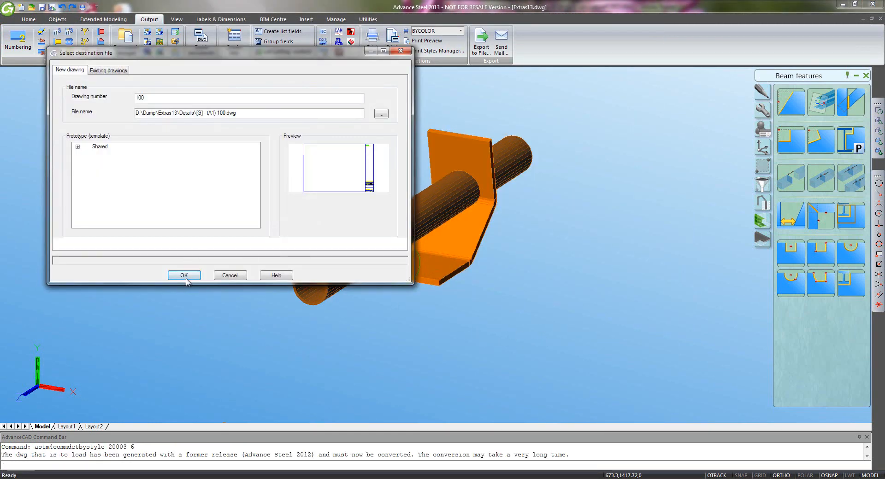
click(183, 276)
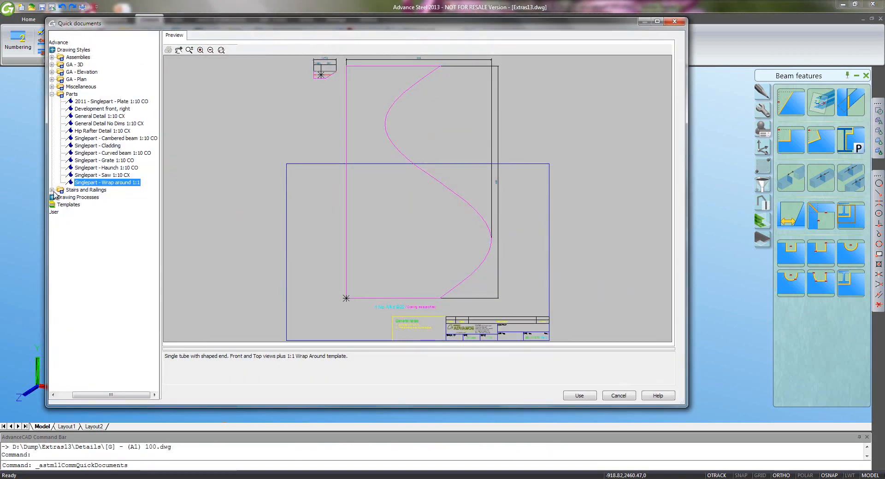
Run the parts drawing process to detail every part of the model
click(79, 197)
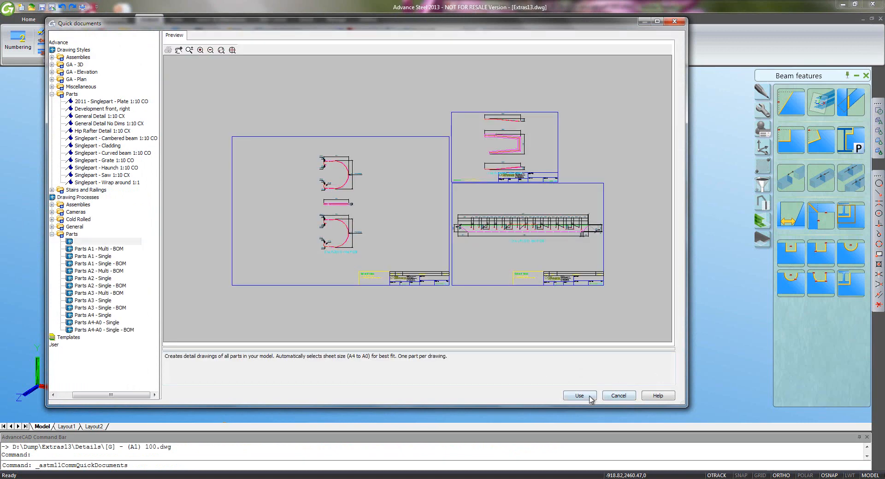
click(579, 395)
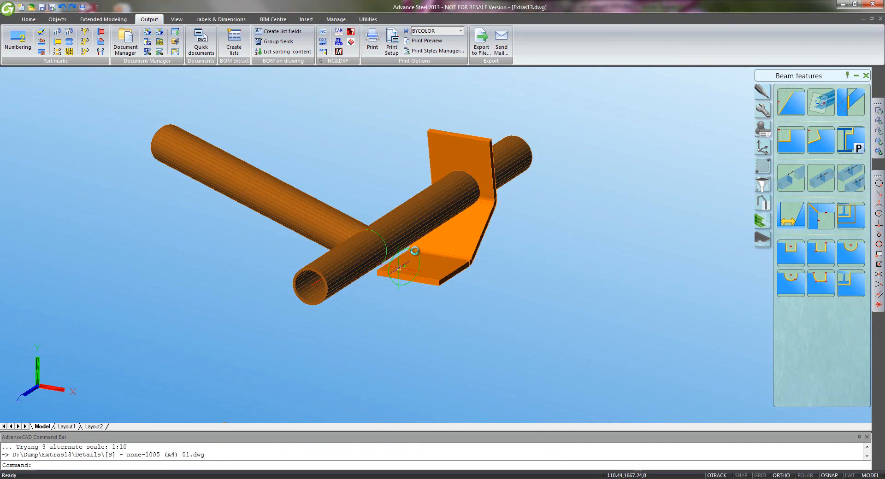
Show the up-to-date detail drawings in Document Manager and preview 'none-1000 (A4) 01.dwg'
click(125, 42)
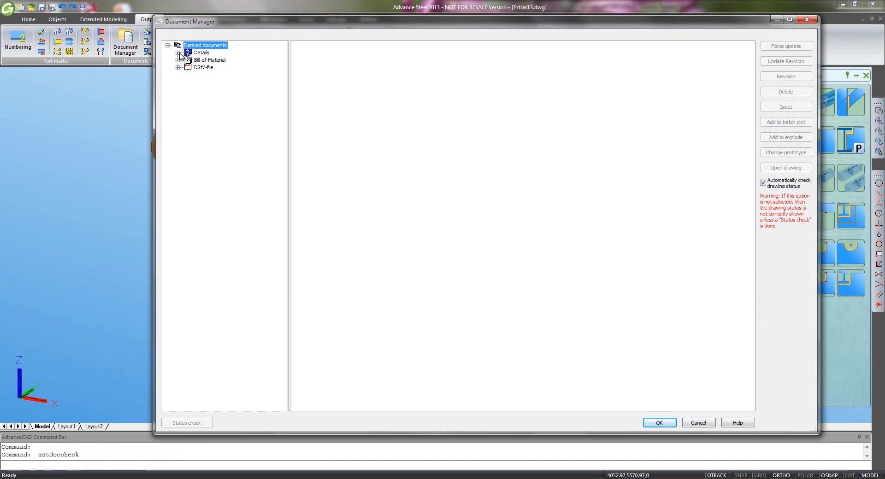
click(178, 60)
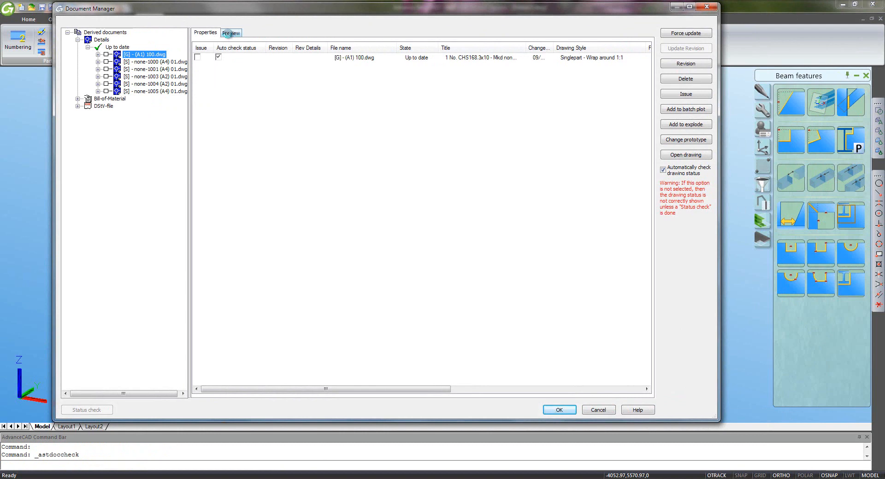
click(230, 32)
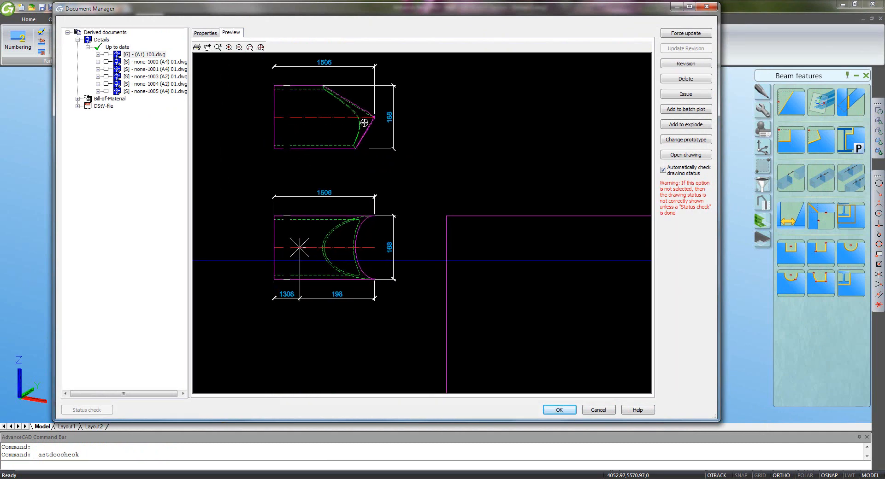
mouse_move(303, 251)
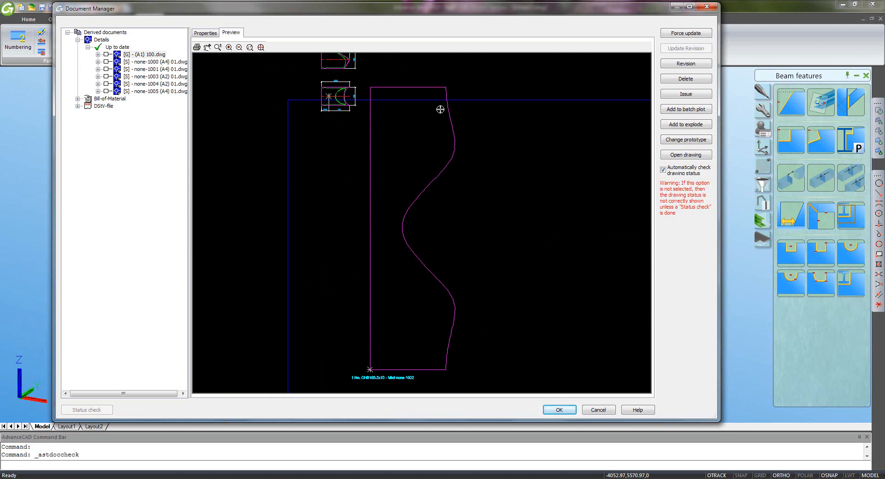
mouse_move(451, 234)
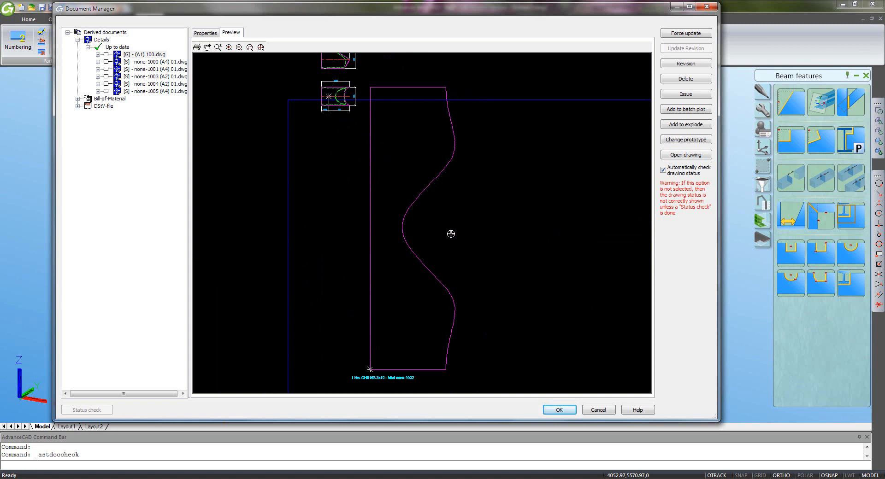
mouse_move(369, 371)
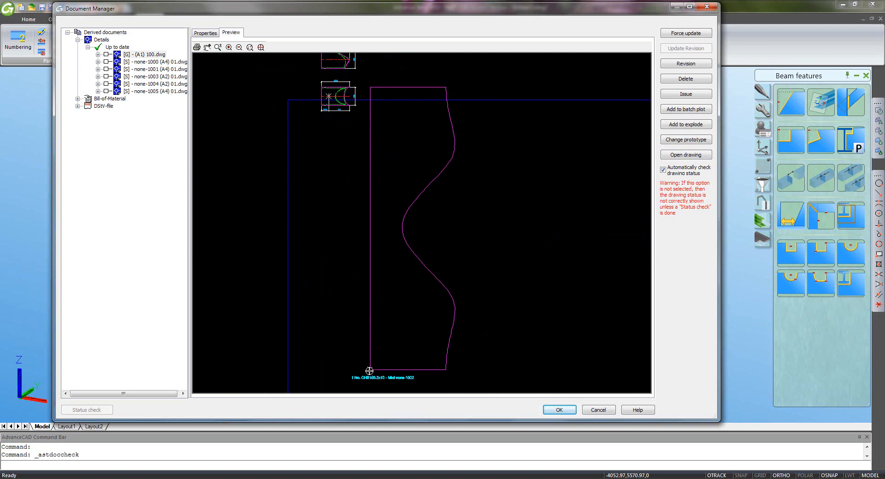
mouse_move(441, 87)
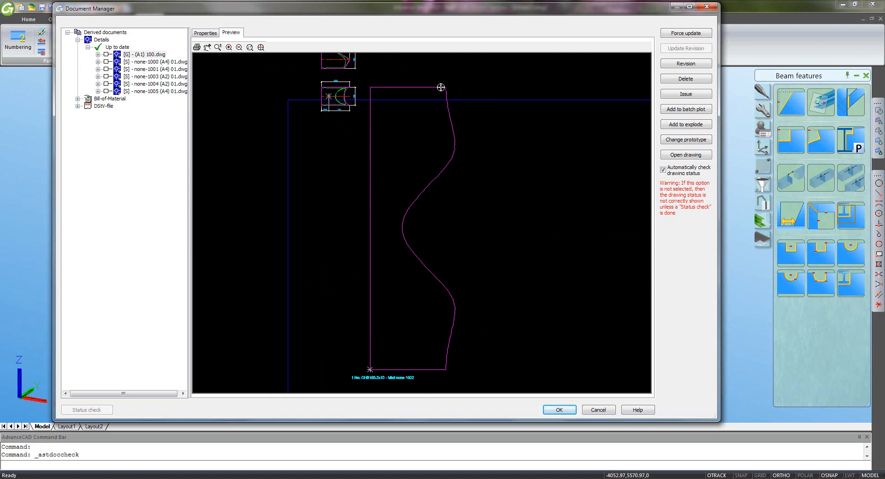
mouse_move(348, 202)
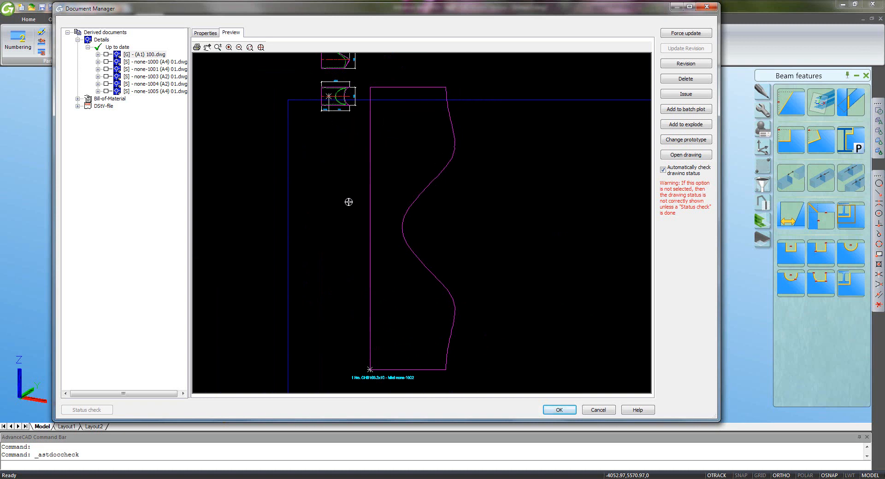
mouse_move(322, 162)
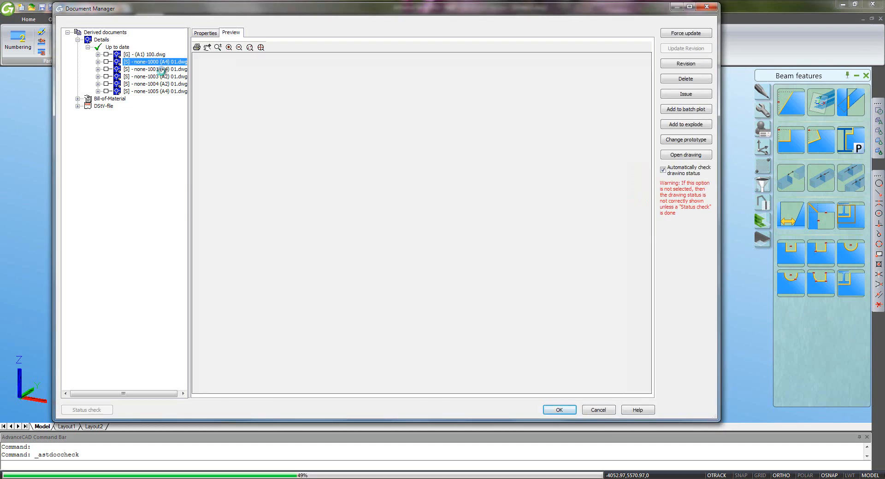
Preview the part drawings none-1001, none-1003, none-1004 and none-1005 in turn
click(155, 69)
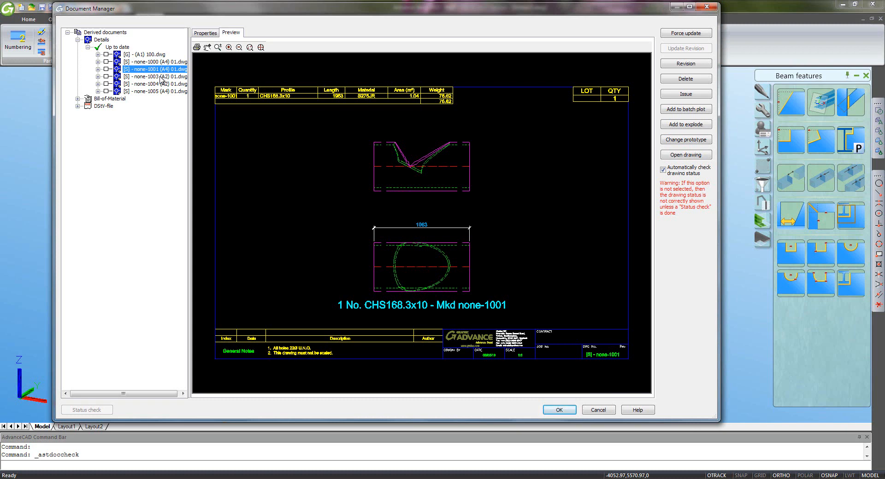
click(155, 77)
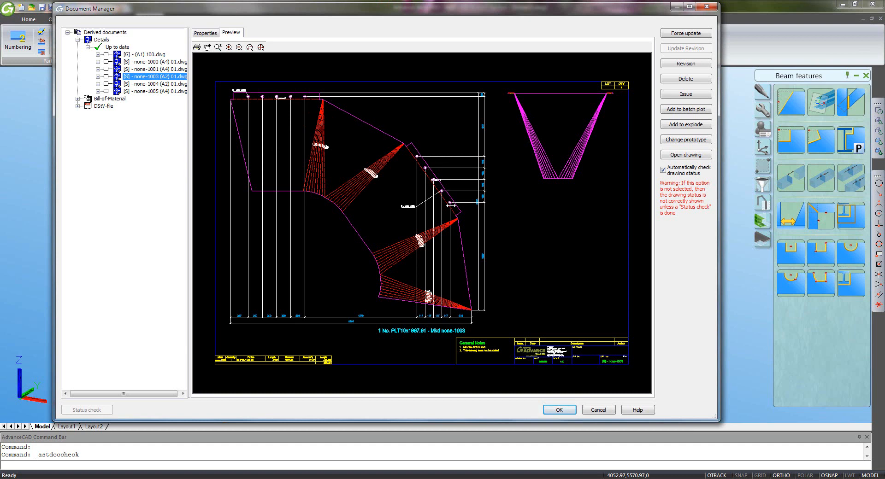
mouse_move(381, 279)
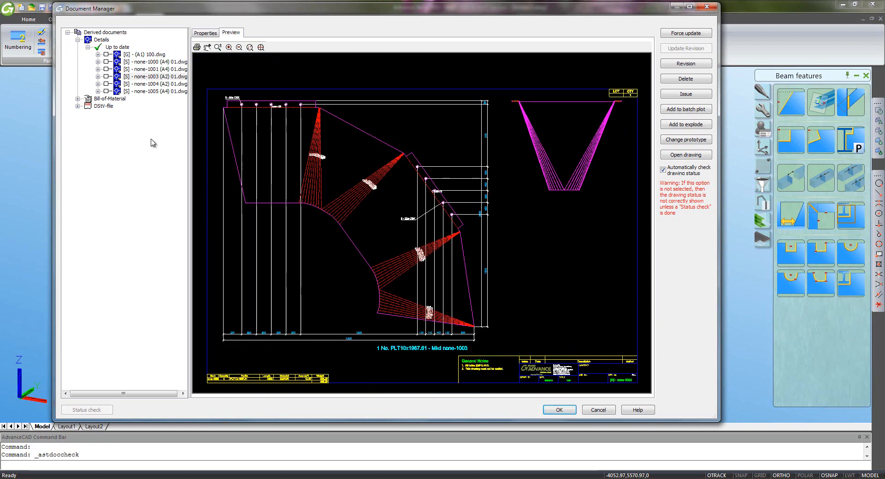
click(155, 84)
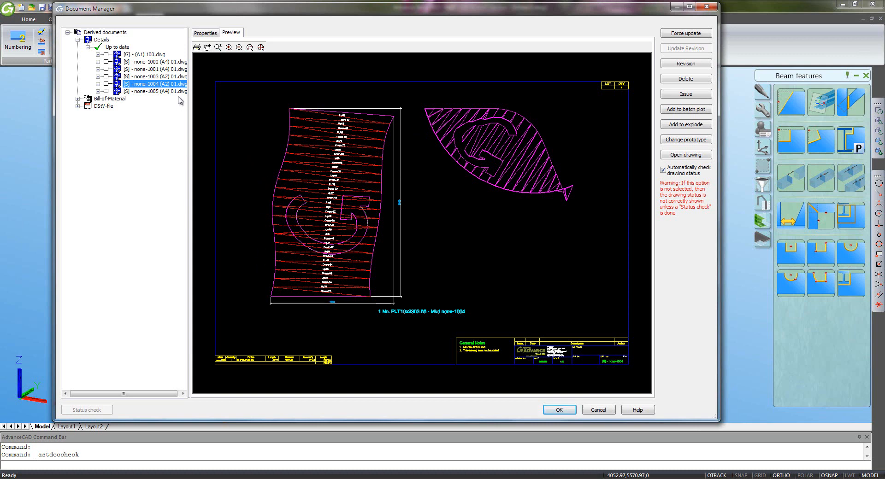
mouse_move(178, 158)
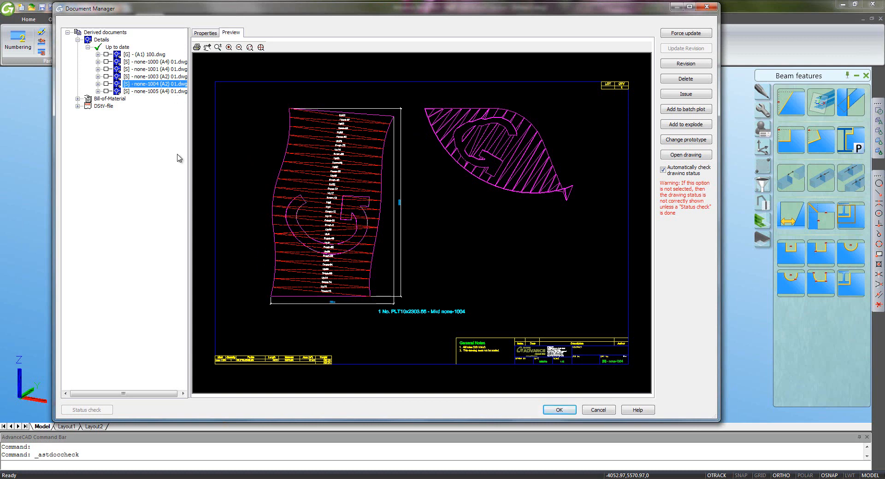
click(157, 91)
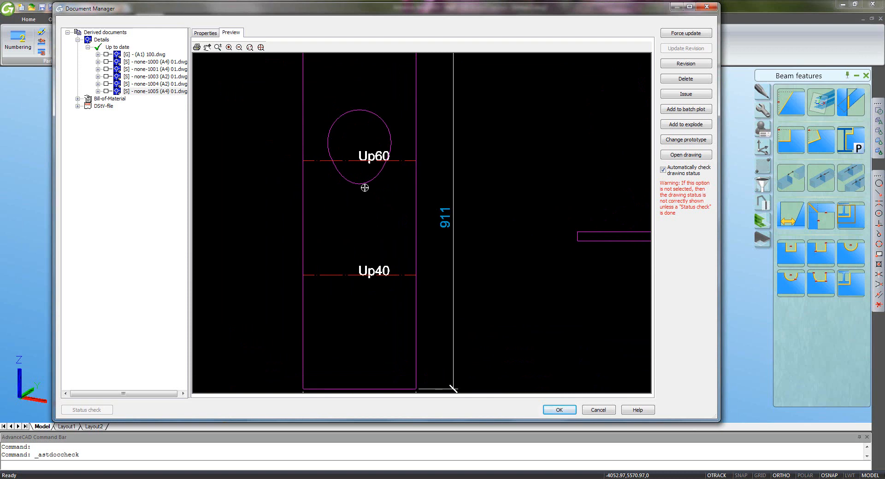
mouse_move(382, 168)
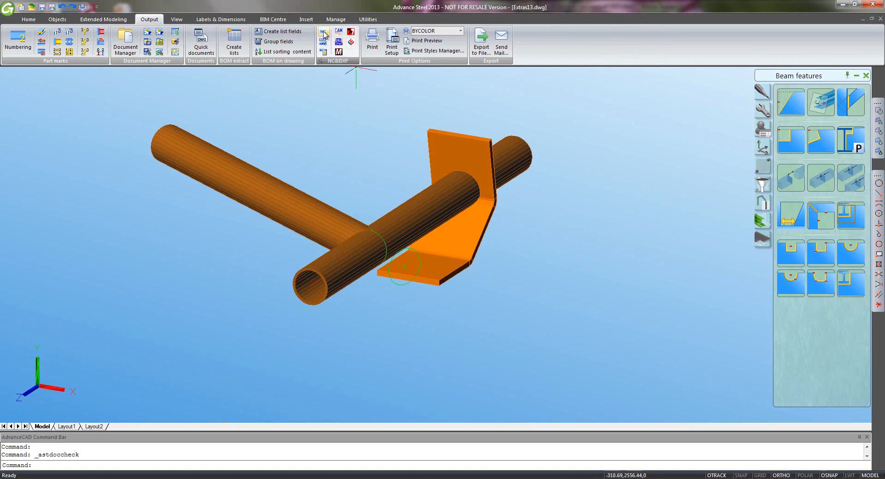
Create the DSTV NC files and DXF files for the parts, then return to Document Manager
click(323, 32)
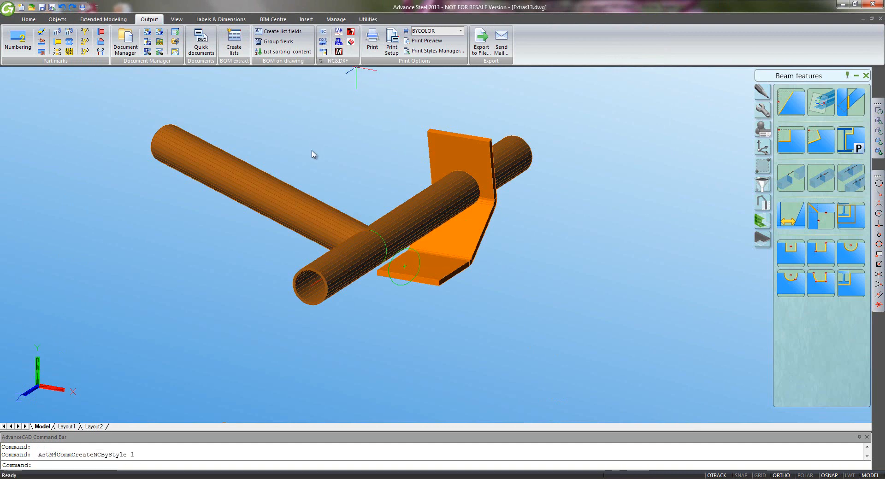
click(323, 36)
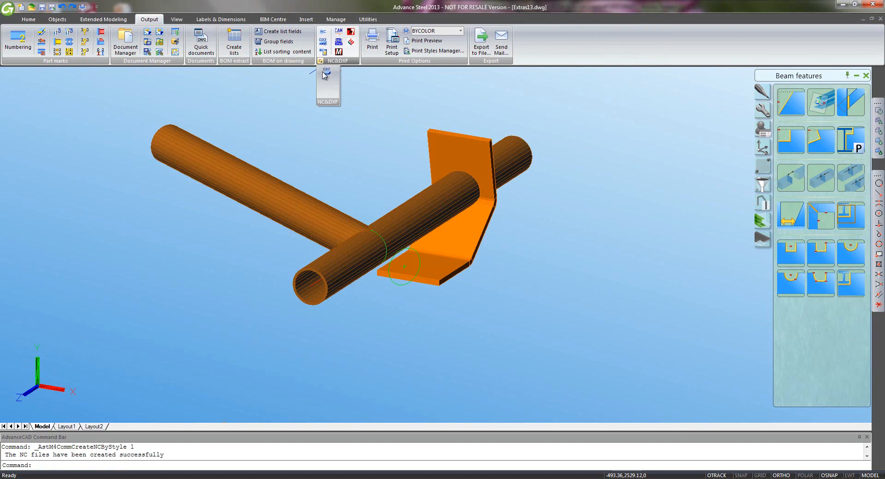
click(328, 85)
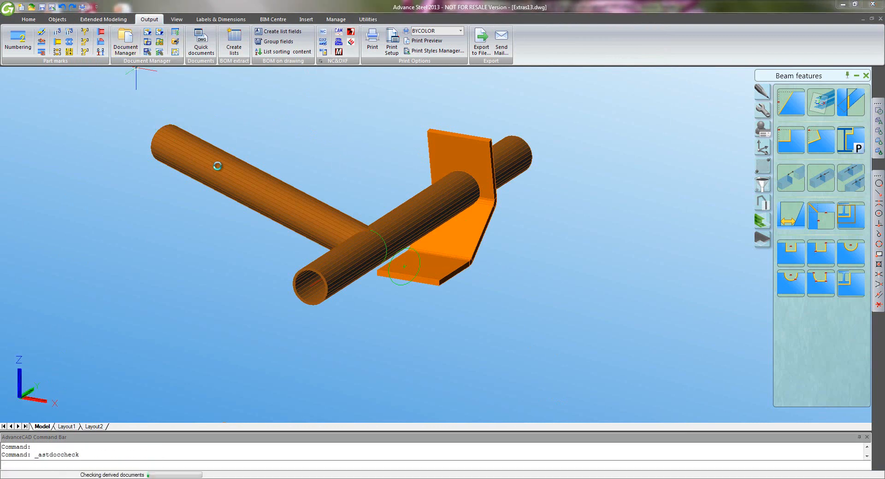
click(125, 44)
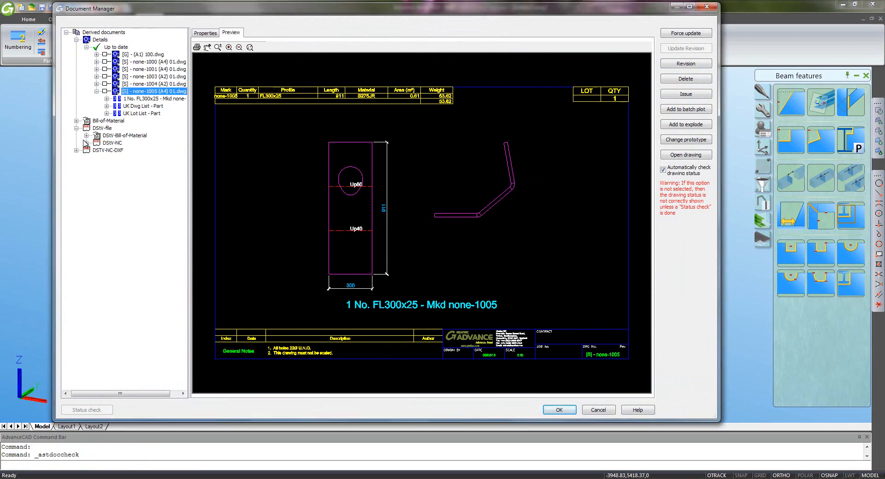
List the DSTV-NC files and read through the text contents of NONE5.nc
click(112, 143)
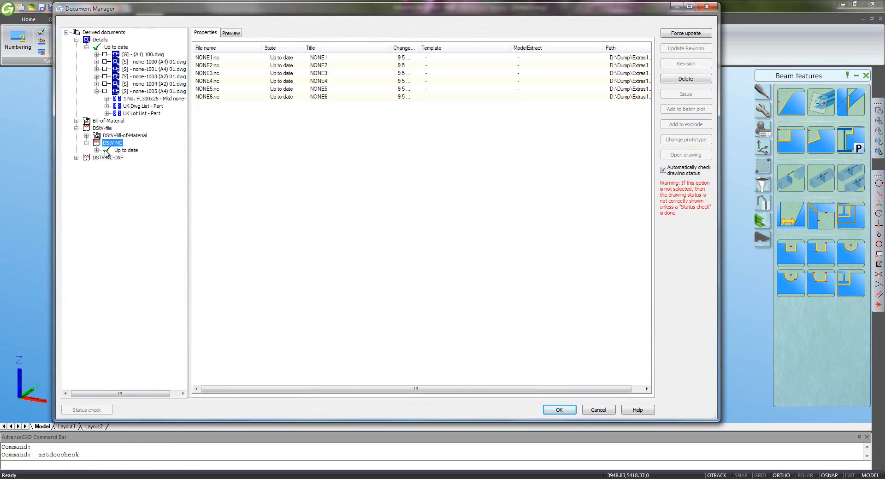
click(135, 188)
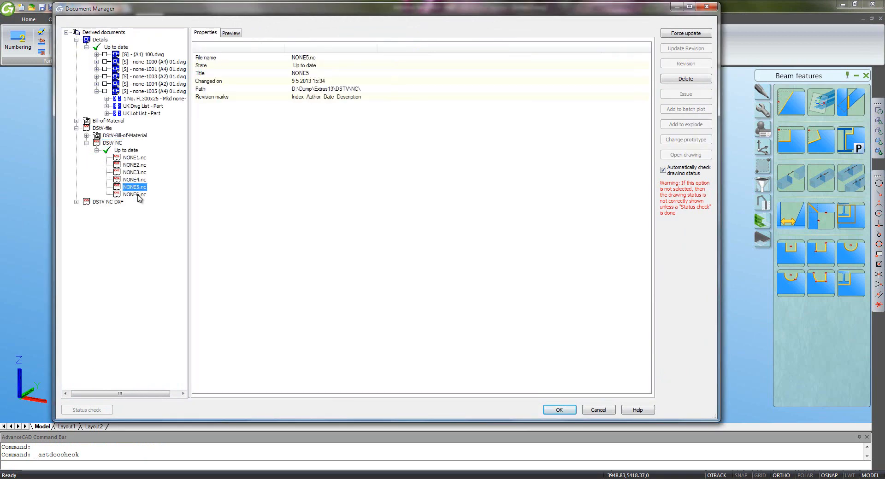
click(230, 32)
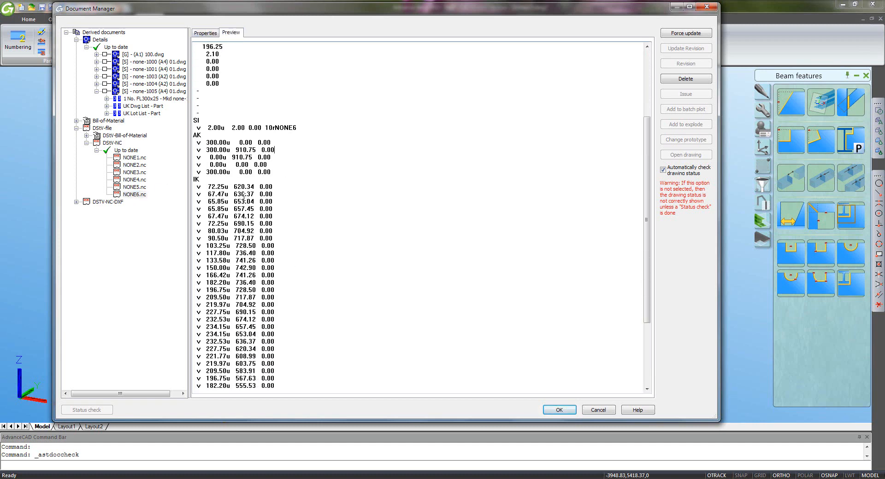
scroll(down, 3)
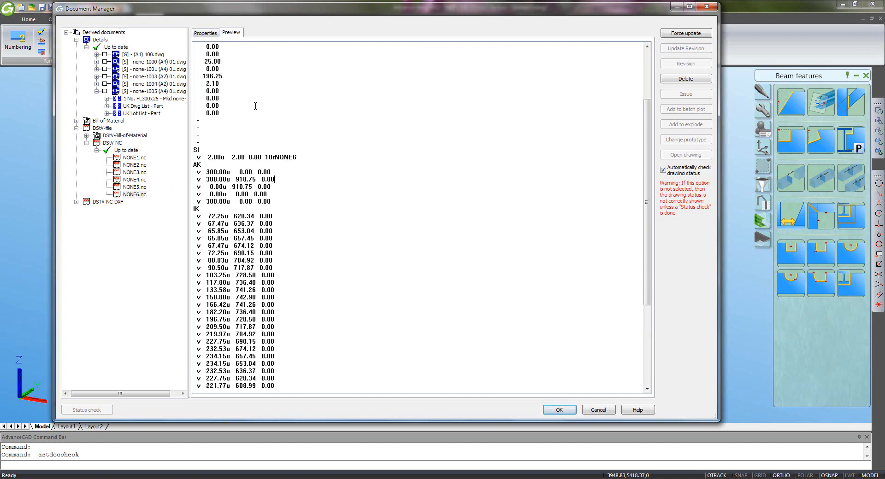
scroll(down, 3)
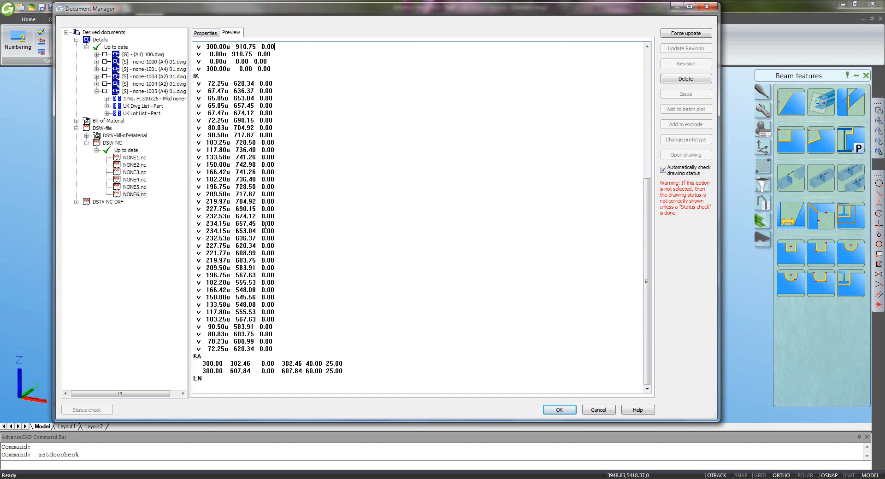
Read through the contents of NONE4.nc, then reveal the generated DXF files
click(134, 179)
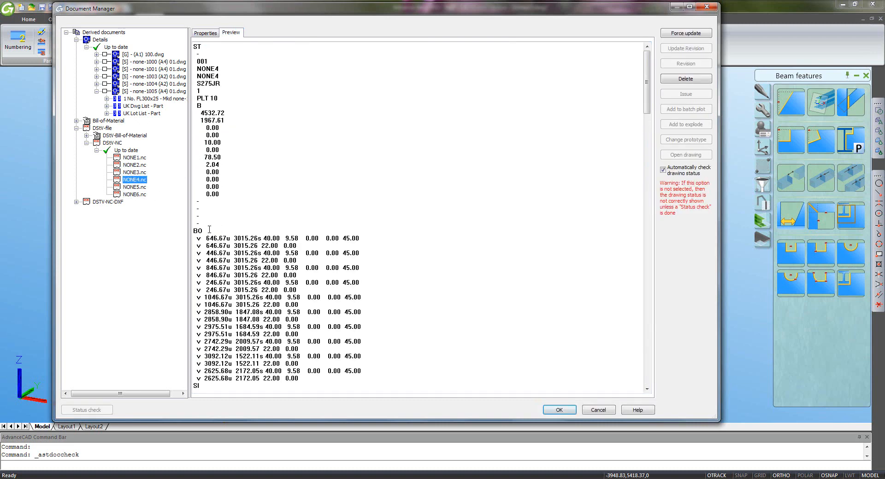
scroll(down, 3)
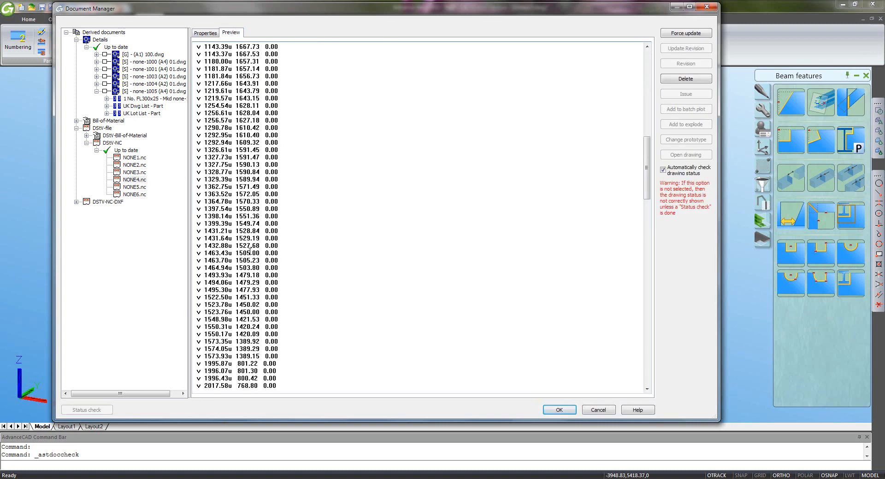
scroll(down, 3)
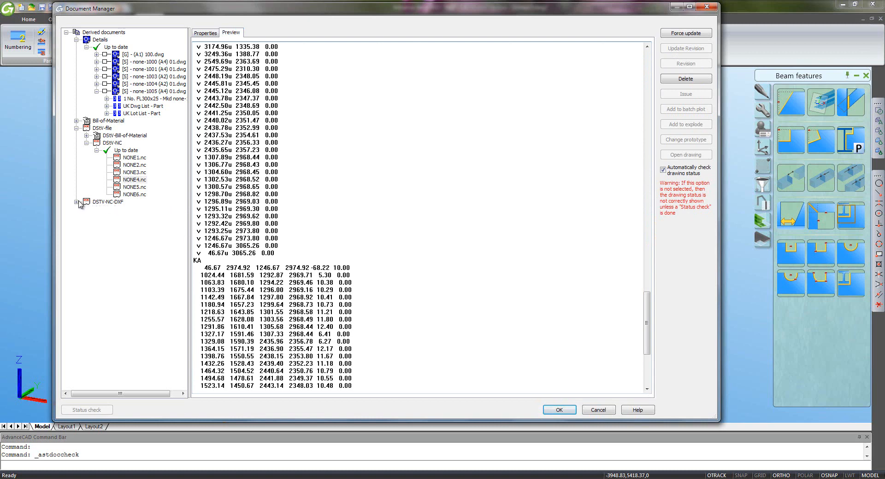
click(78, 202)
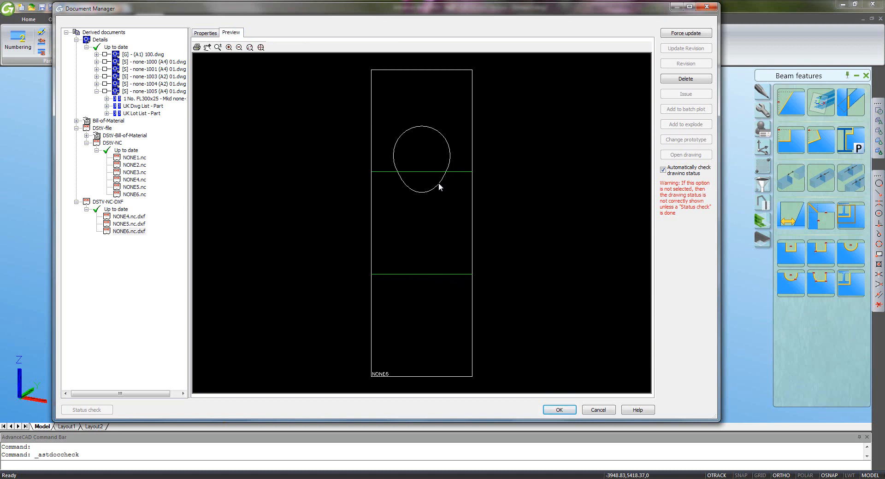
mouse_move(455, 147)
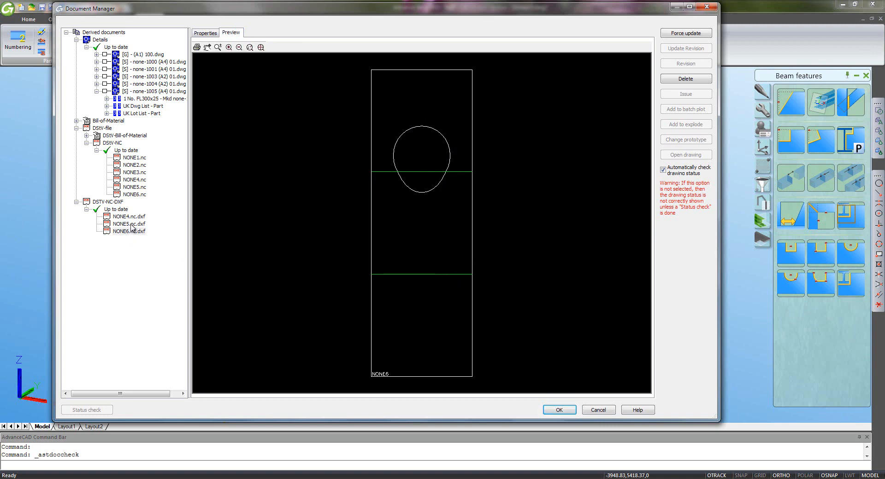
Preview the outline of NONE4.nc.dxf, then close Document Manager to return to the model
click(128, 216)
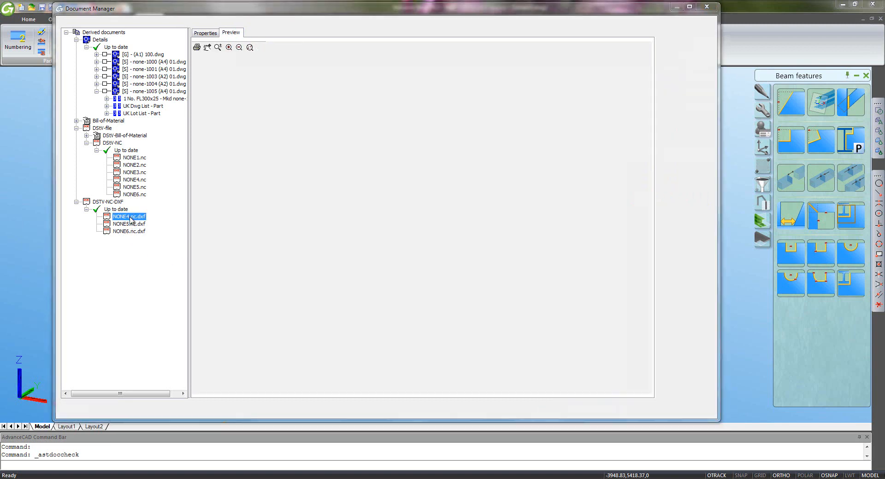
click(129, 217)
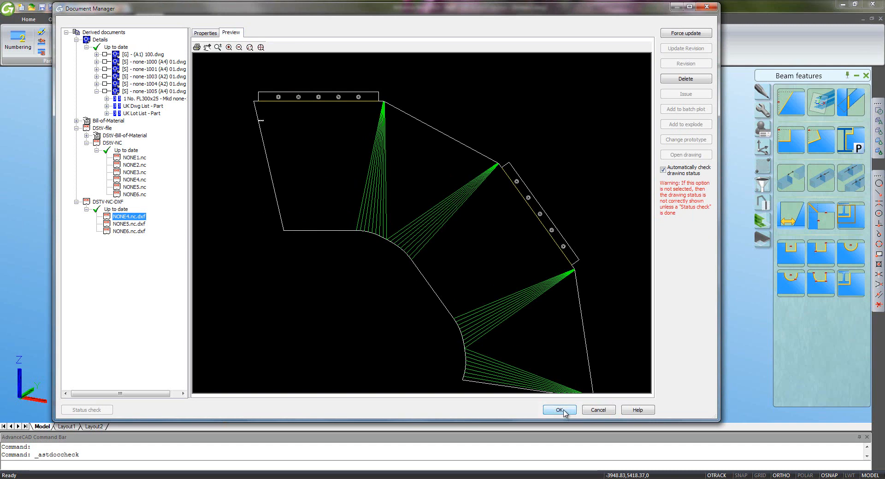
click(559, 410)
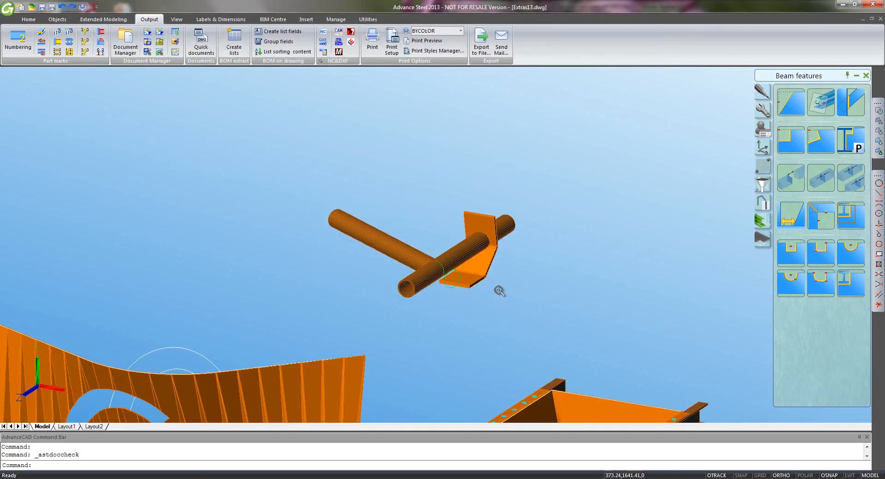